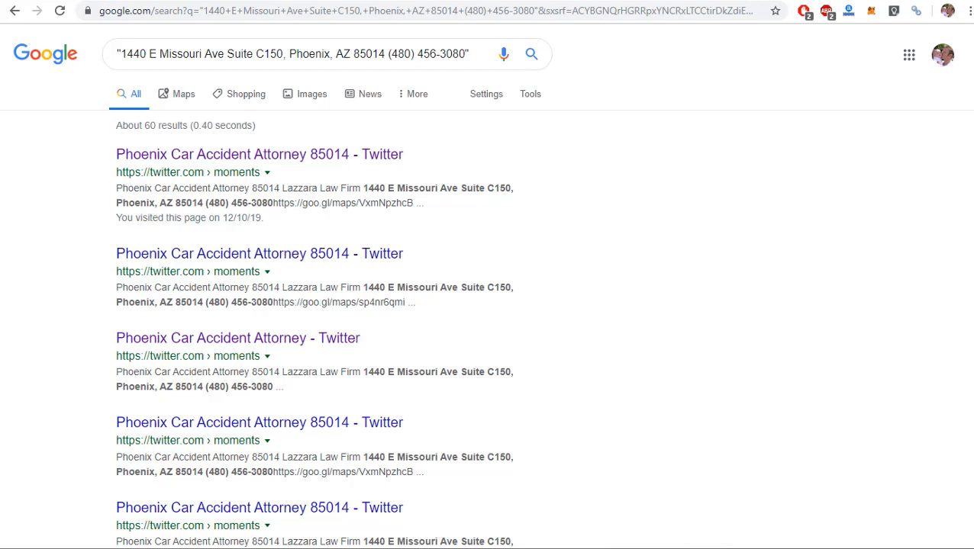
{"action": "mouse_move", "coordinate": [648, 290]}
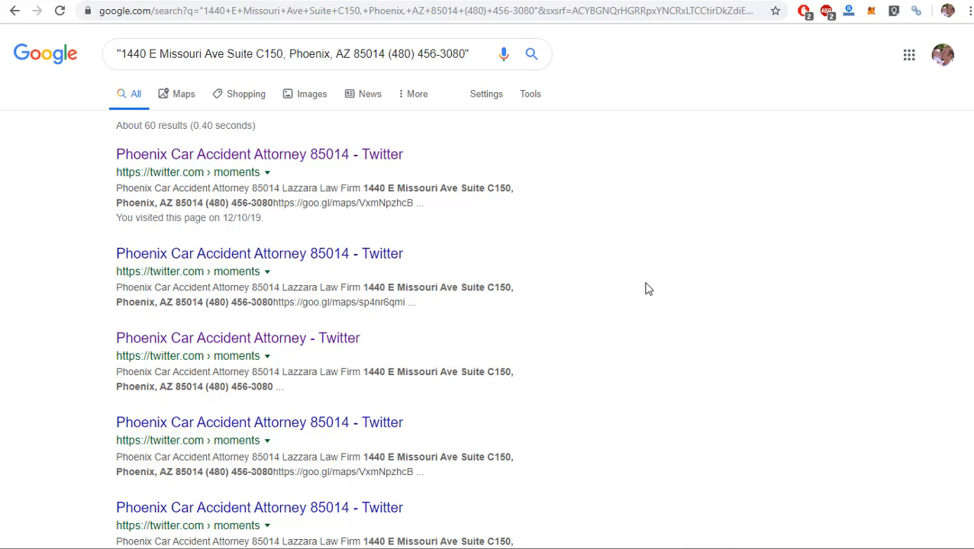
{"action": "mouse_move", "coordinate": [606, 241]}
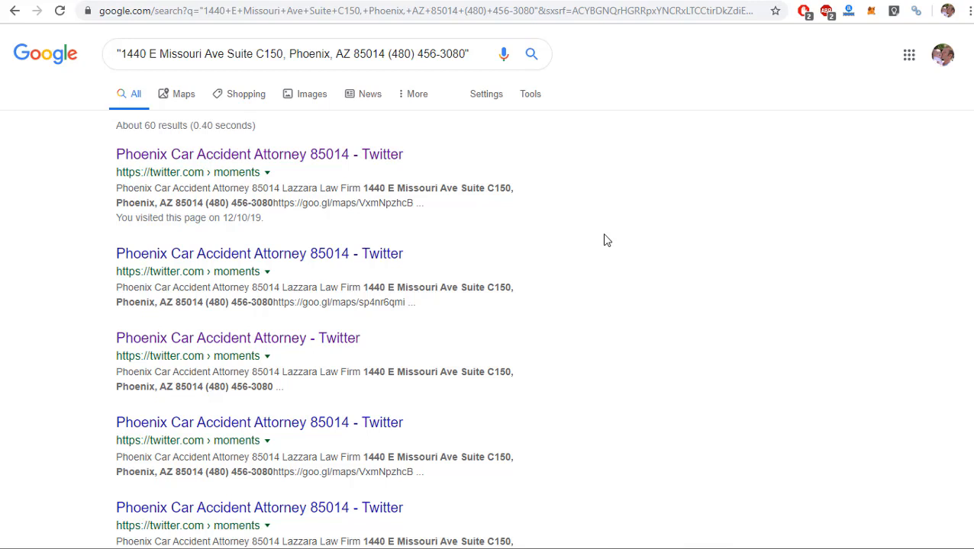
Page through the quoted address and phone results to reach page 4 of Twitter moment listings
{"action": "left_click", "coordinate": [357, 54]}
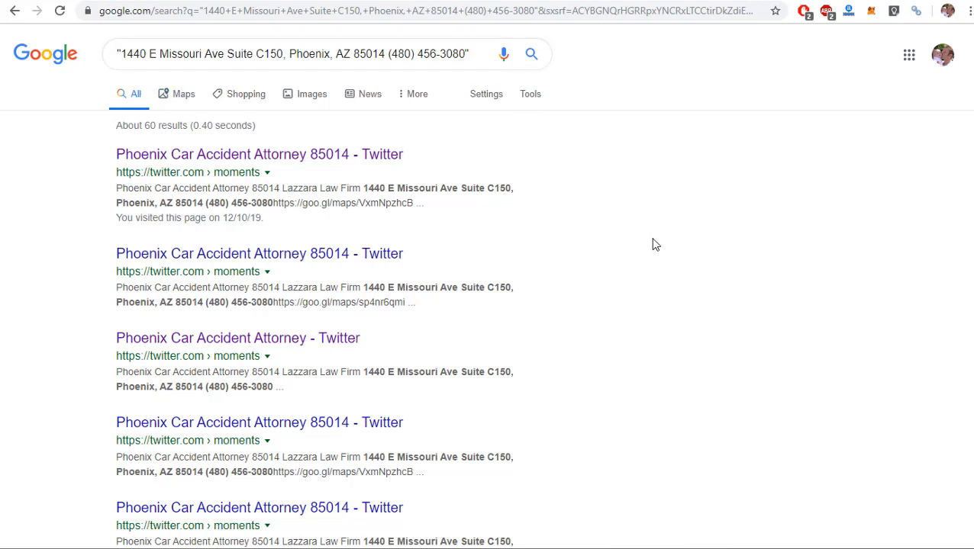
{"action": "scroll", "scroll_direction": "down", "scroll_amount": 3}
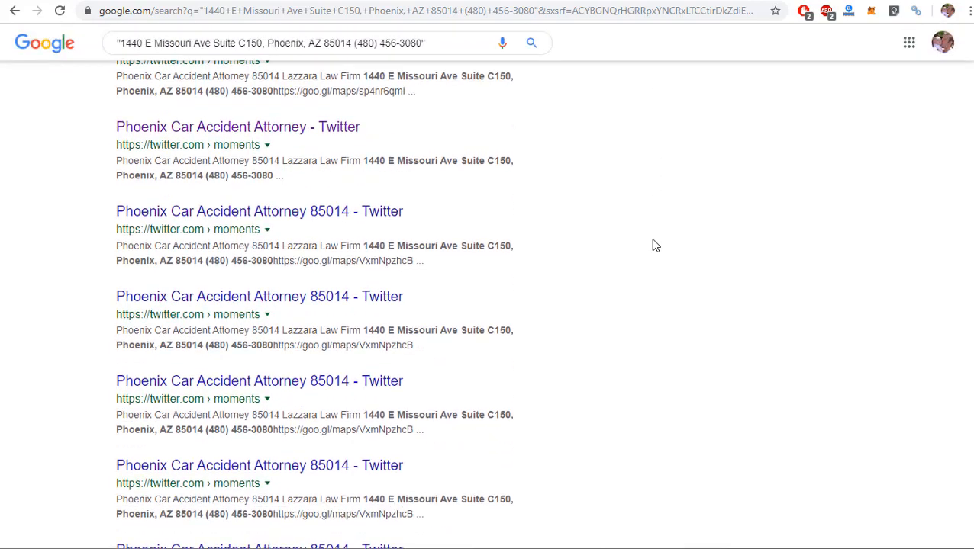
{"action": "scroll", "scroll_direction": "down", "scroll_amount": 3}
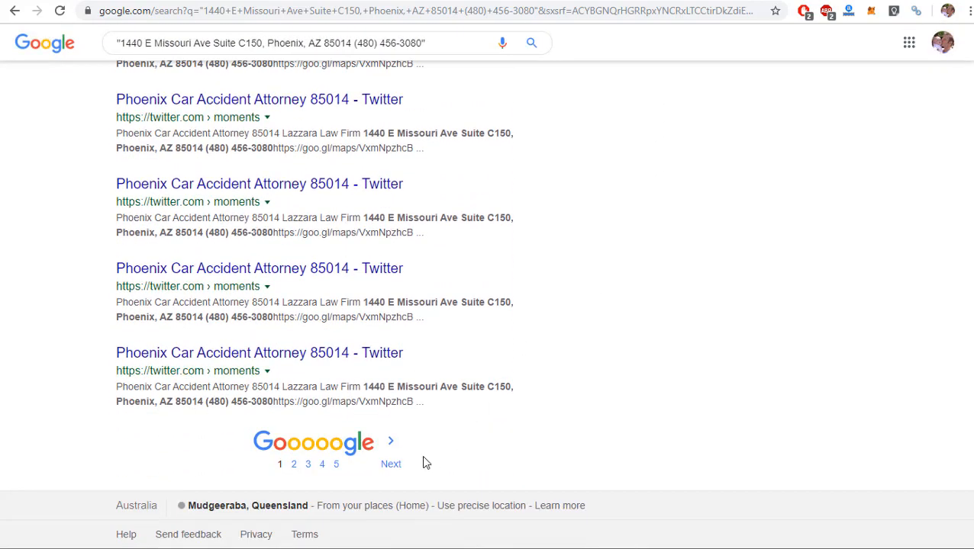
{"action": "left_click", "coordinate": [391, 464]}
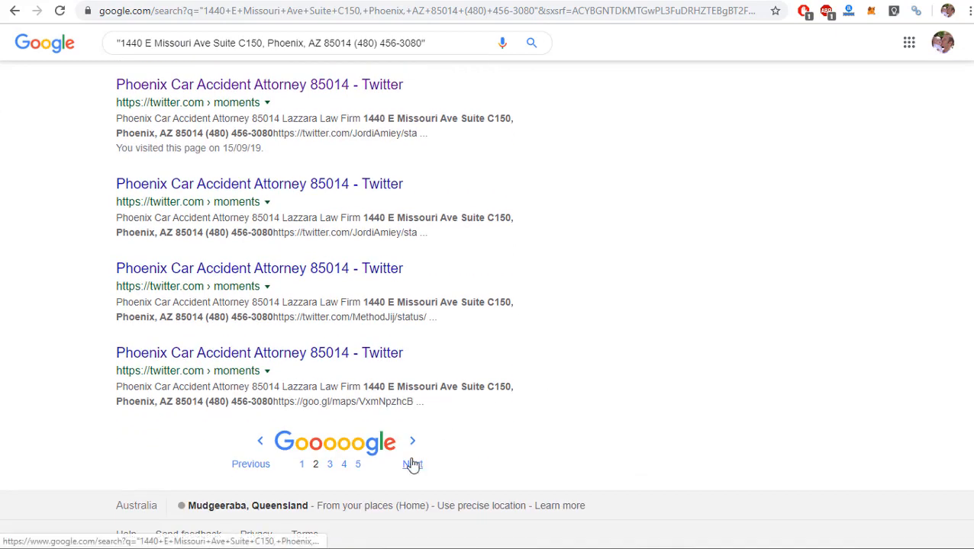
{"action": "left_click", "coordinate": [409, 464]}
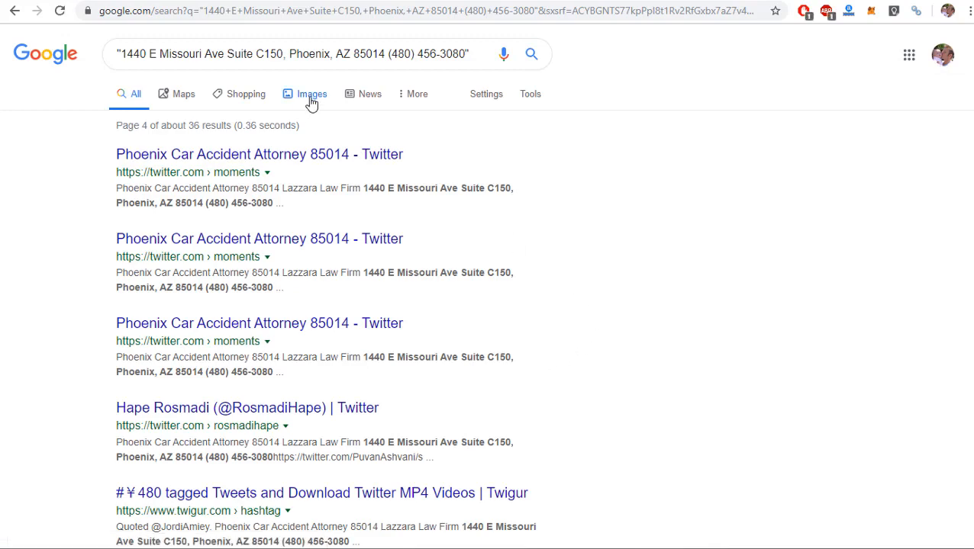
Show the Images results for the quoted address search, mostly Twitter moment pictures
{"action": "left_click", "coordinate": [311, 95]}
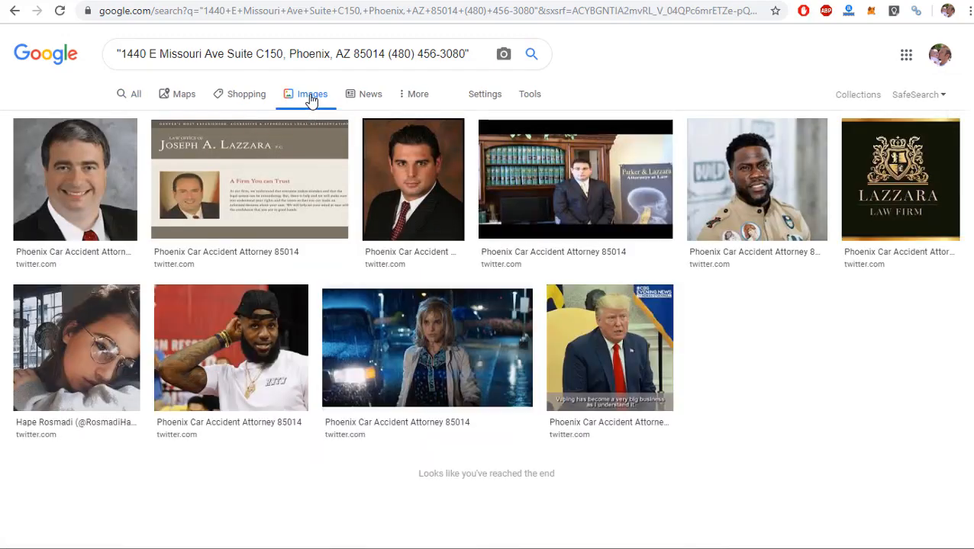
{"action": "mouse_move", "coordinate": [592, 180]}
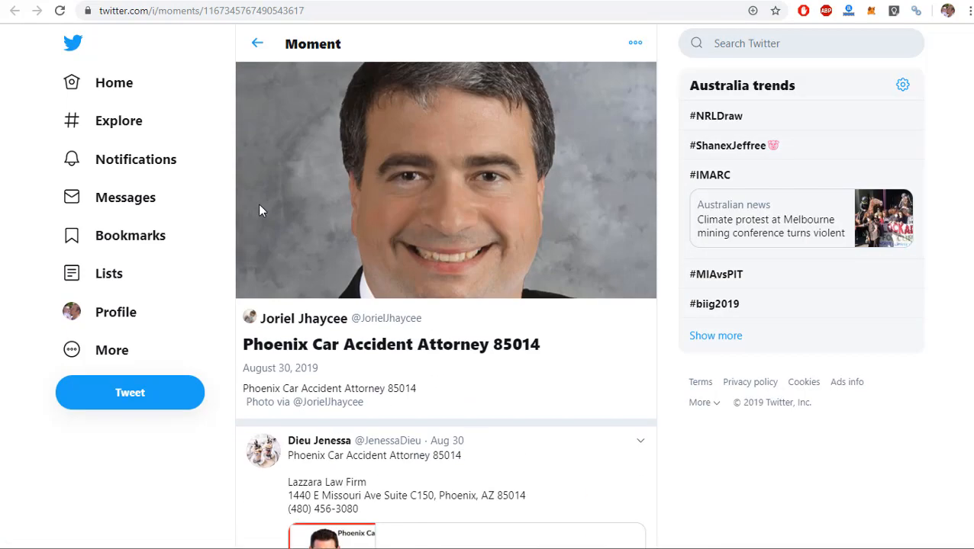
{"action": "mouse_move", "coordinate": [243, 223]}
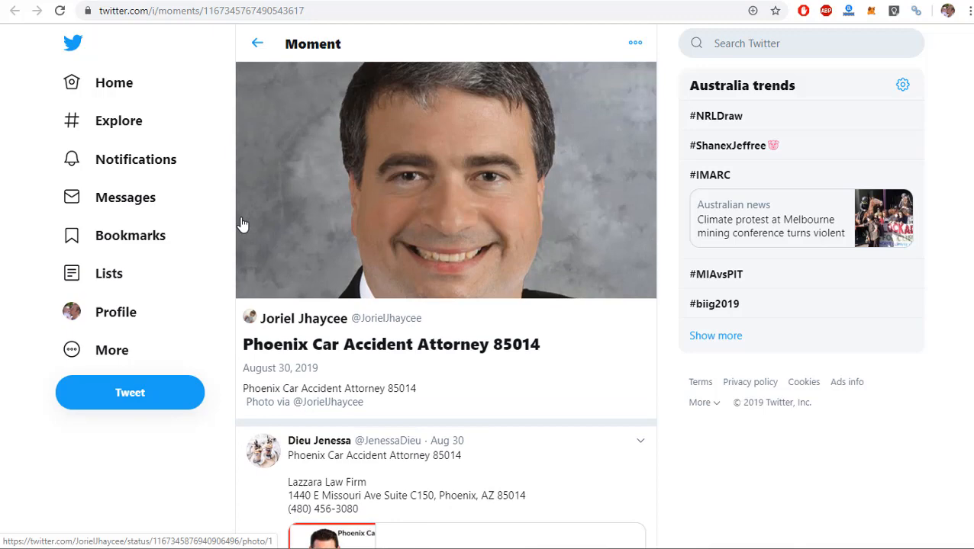
{"action": "scroll", "scroll_direction": "down", "scroll_amount": 3}
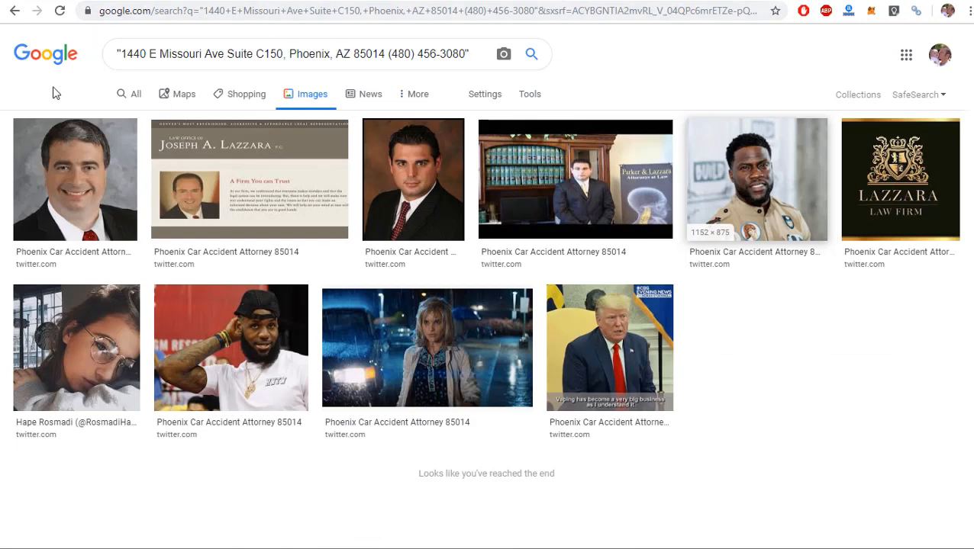
Search Phoenix Car Accident Attorney 85014 and scroll past the map pack to the Twitter listings
{"action": "left_click", "coordinate": [135, 95]}
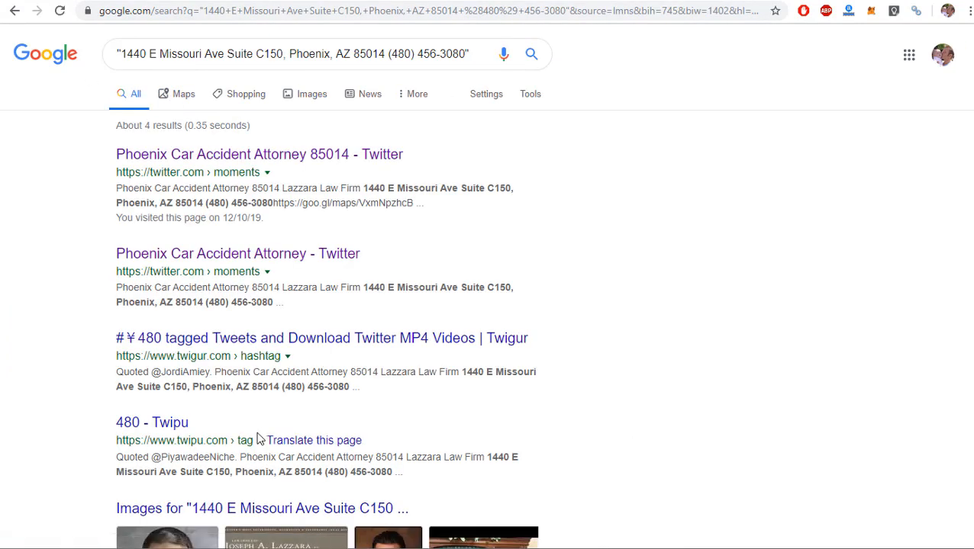
{"action": "mouse_move", "coordinate": [623, 425]}
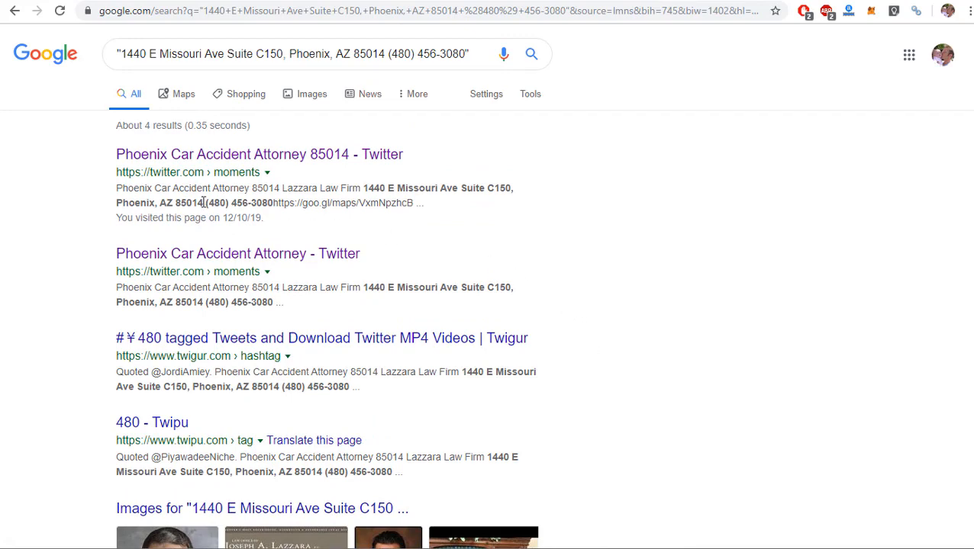
{"action": "double_click", "coordinate": [125, 154]}
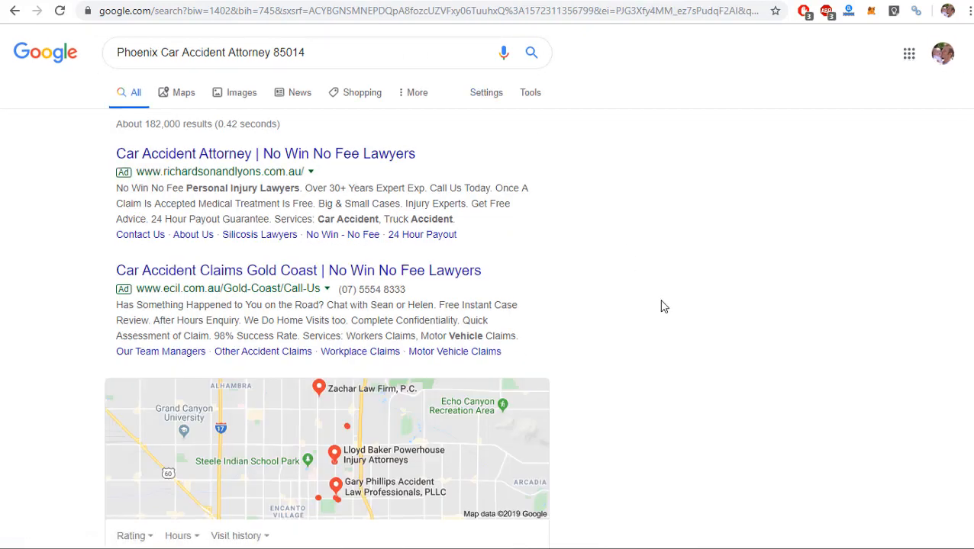
{"action": "scroll", "scroll_direction": "down", "scroll_amount": 3}
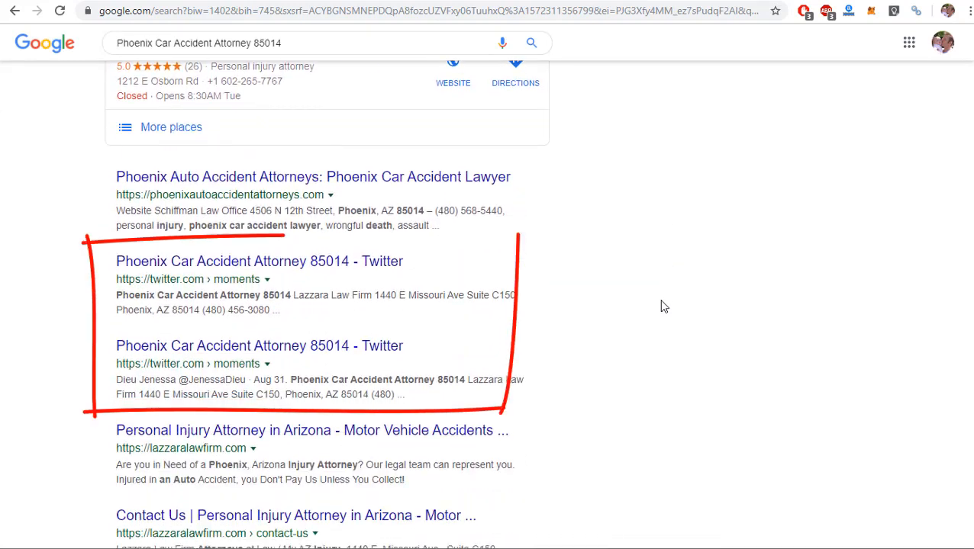
{"action": "mouse_move", "coordinate": [180, 364]}
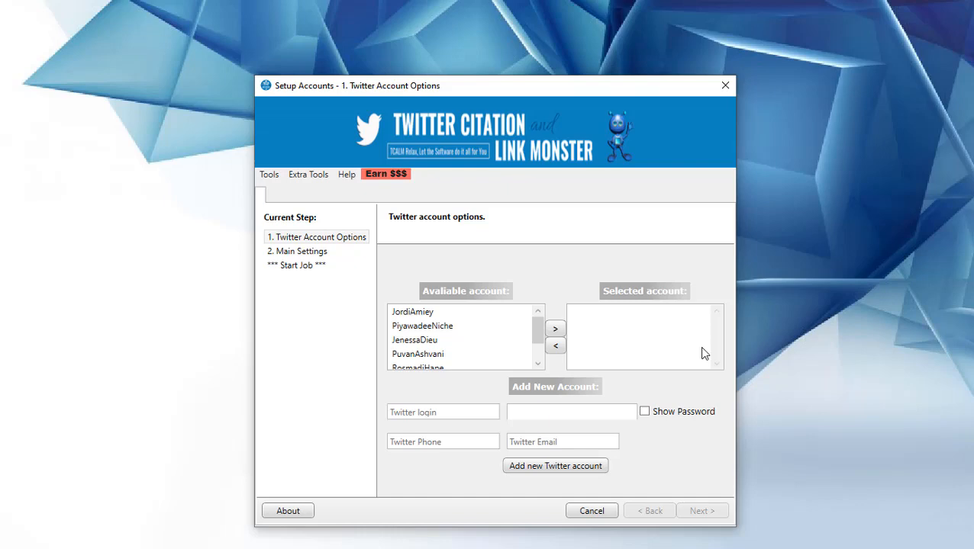
{"action": "left_click", "coordinate": [412, 311]}
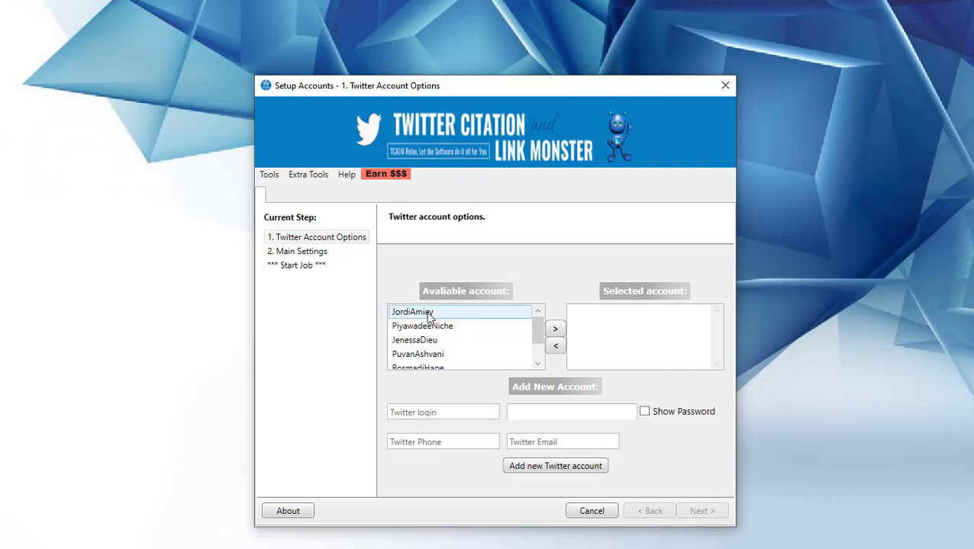
{"action": "left_click", "coordinate": [556, 328]}
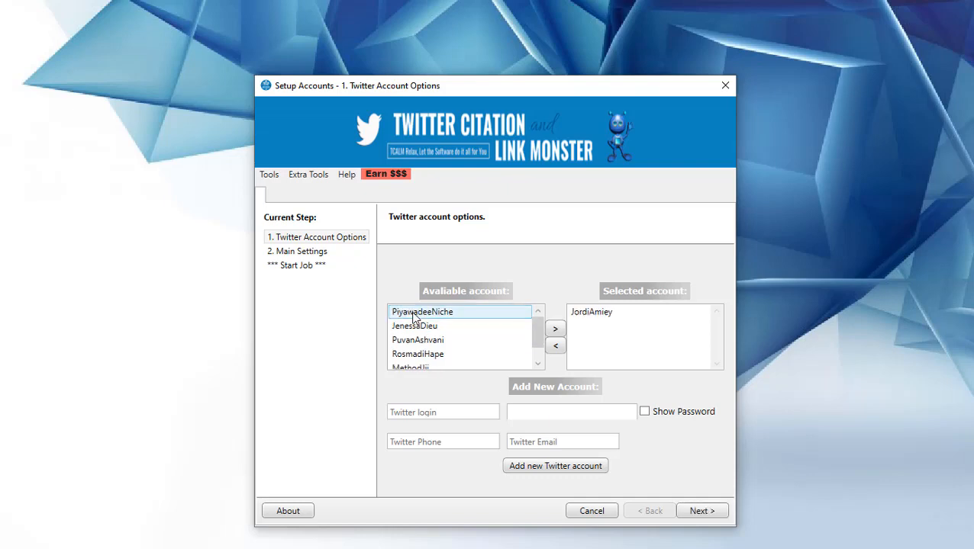
{"action": "left_click", "coordinate": [556, 328]}
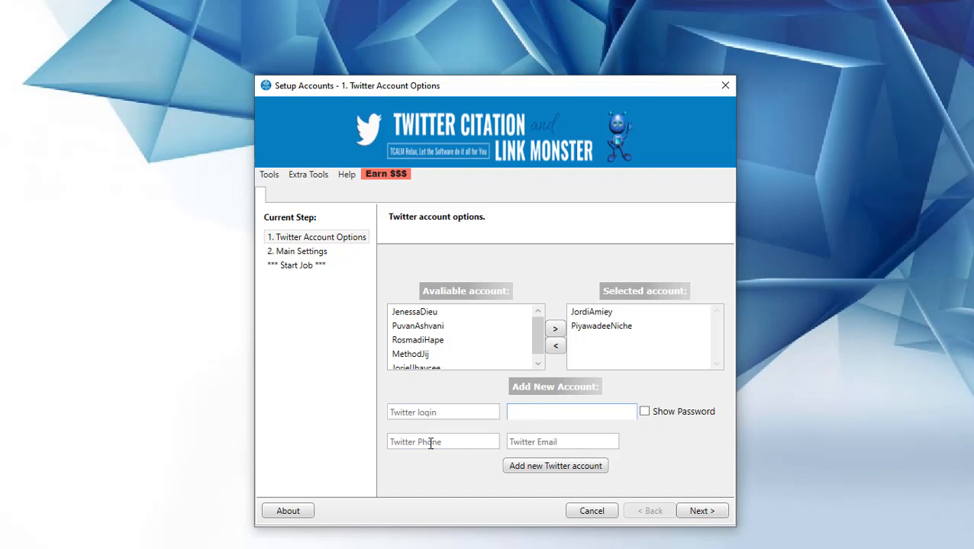
Review the account entry area and remaining available accounts, then continue to the next setup page
{"action": "left_click", "coordinate": [556, 467]}
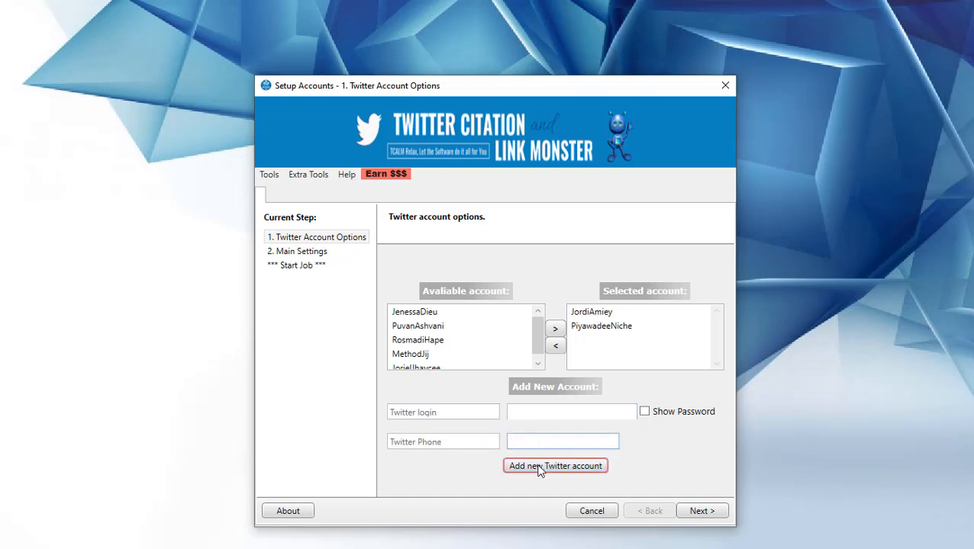
{"action": "left_click", "coordinate": [425, 327]}
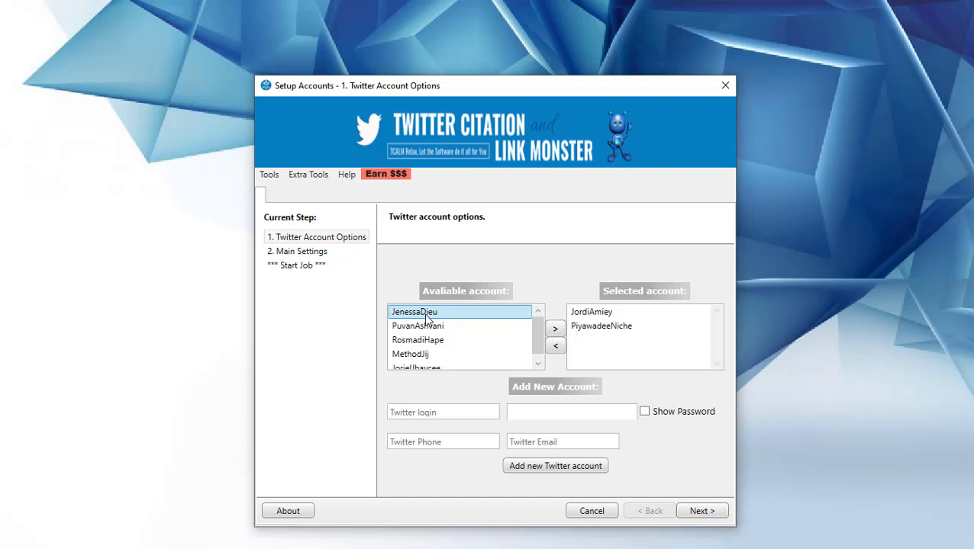
{"action": "left_click", "coordinate": [602, 326]}
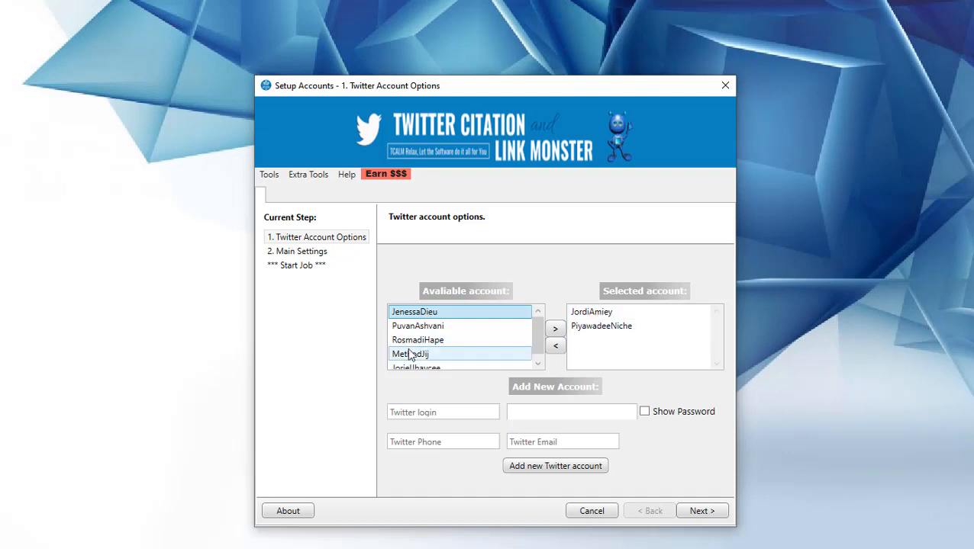
{"action": "left_click", "coordinate": [601, 325]}
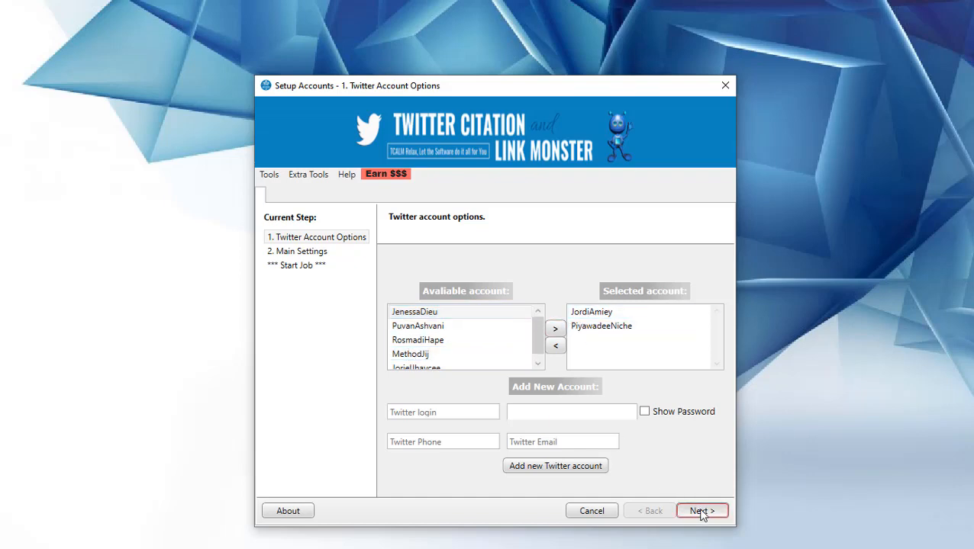
Compare the GMB Citations details with the Tweet Content tweet links in Main Settings
{"action": "left_click", "coordinate": [704, 510]}
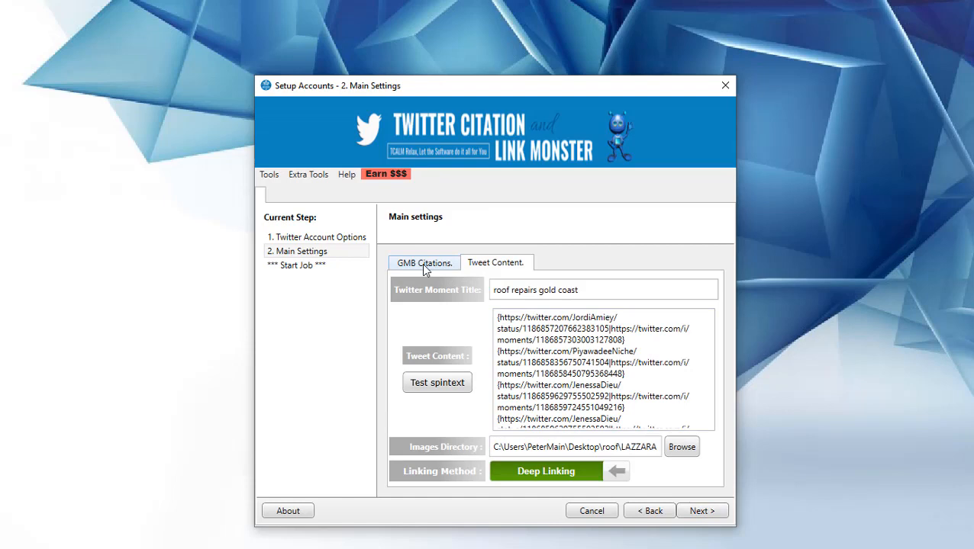
{"action": "left_click", "coordinate": [424, 262]}
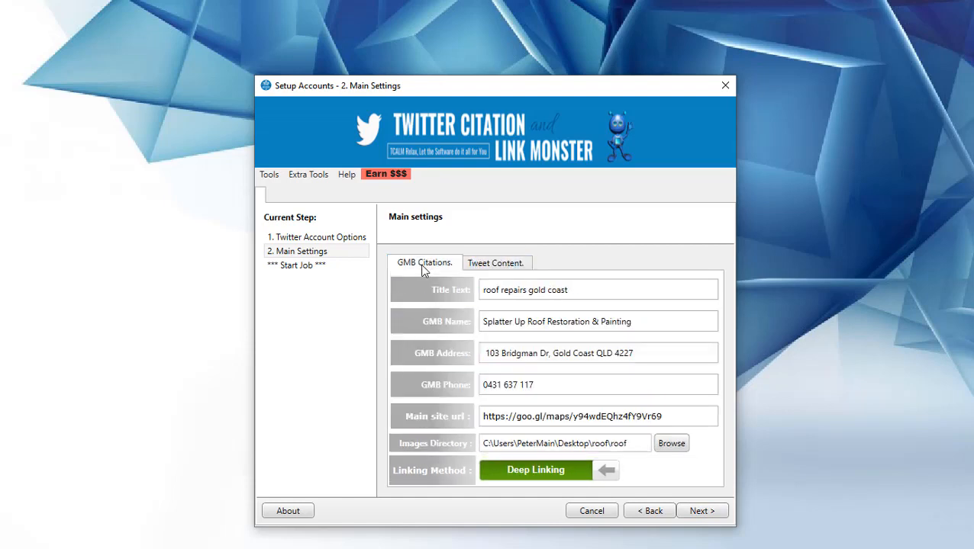
{"action": "left_click", "coordinate": [496, 262]}
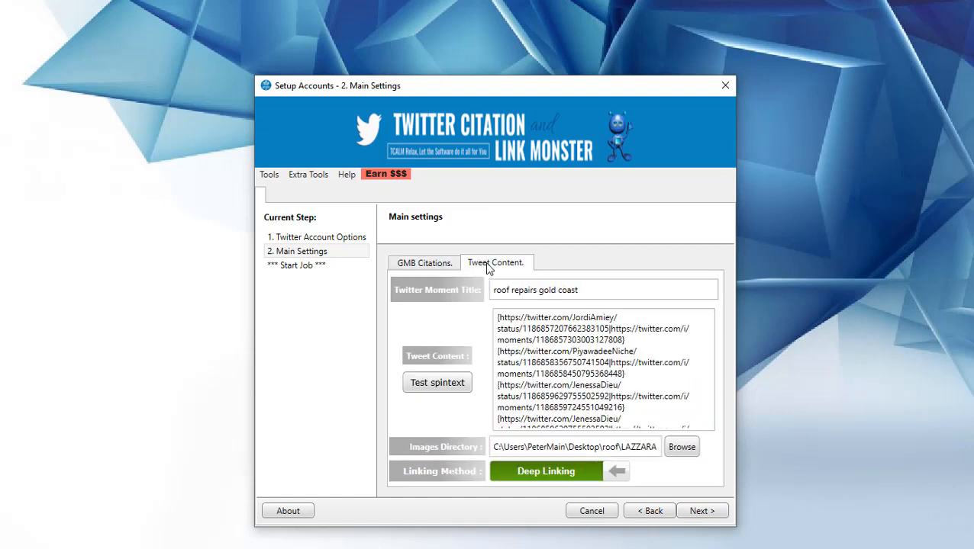
{"action": "left_click", "coordinate": [424, 263]}
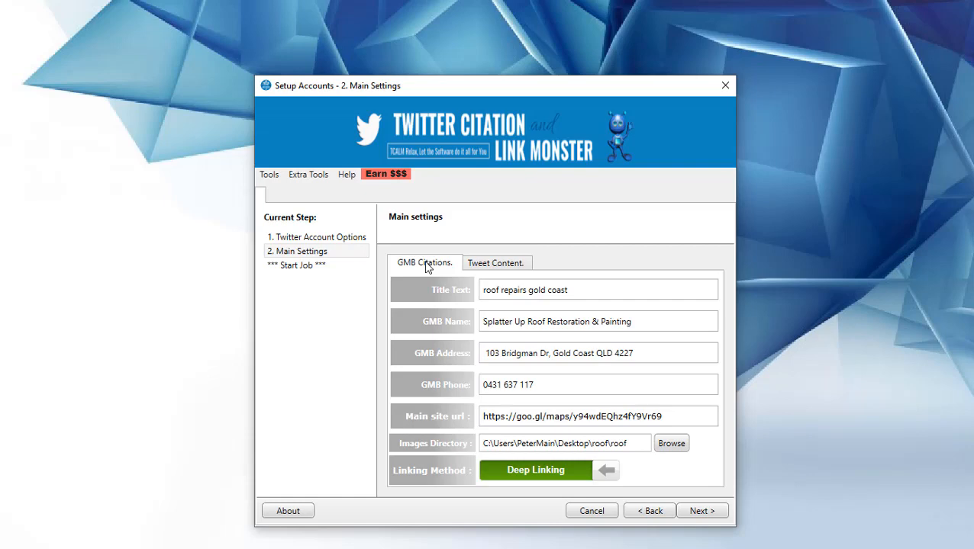
{"action": "left_click", "coordinate": [495, 262]}
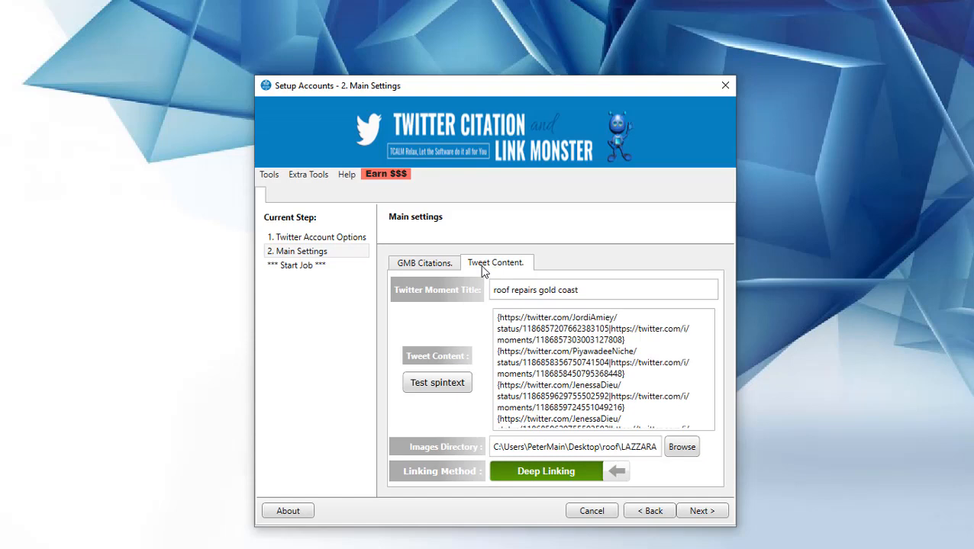
{"action": "mouse_move", "coordinate": [612, 420]}
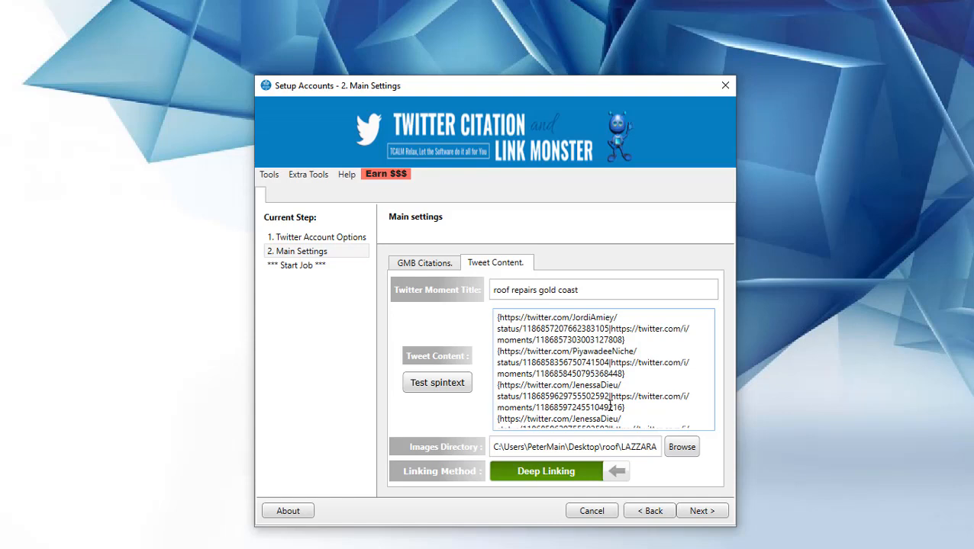
{"action": "left_click", "coordinate": [424, 263]}
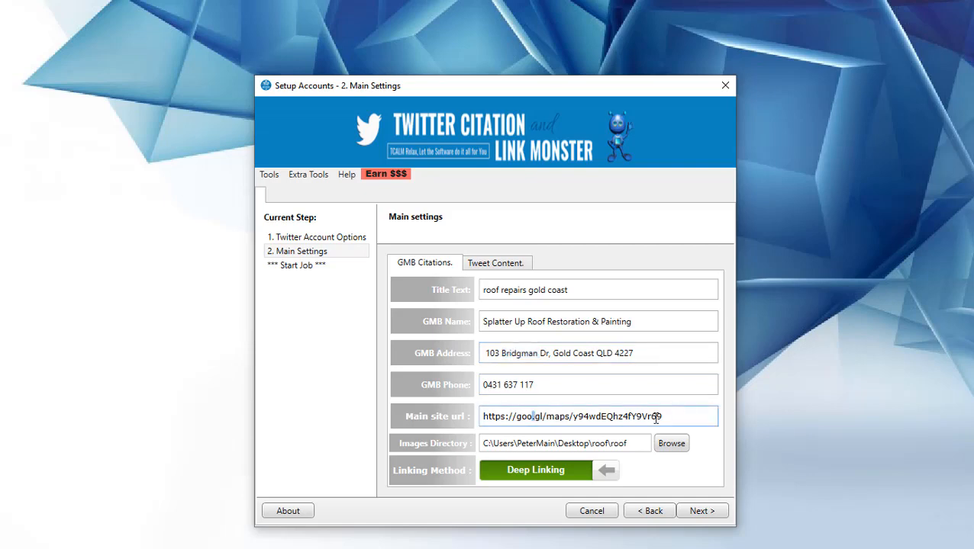
Select the whole Main site url link for copying
{"action": "triple_click", "coordinate": [595, 415]}
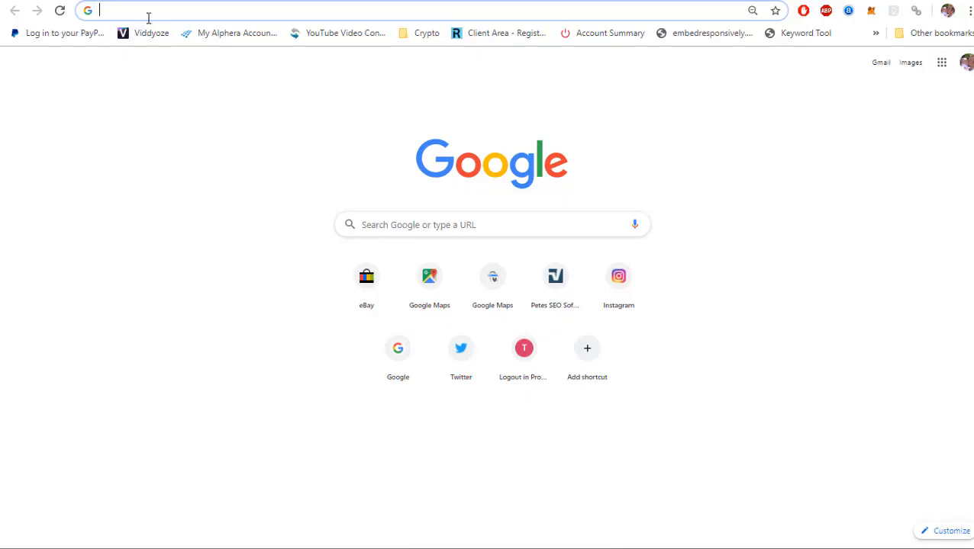
Load goo.gl/maps/y94wdEQhz4fY9Vr69 and copy a fresh share link for Splatter Up Roof Restoration & Painting
{"action": "type", "text": "goo.gl/maps/y94wdEQhz4fY9Vr69"}
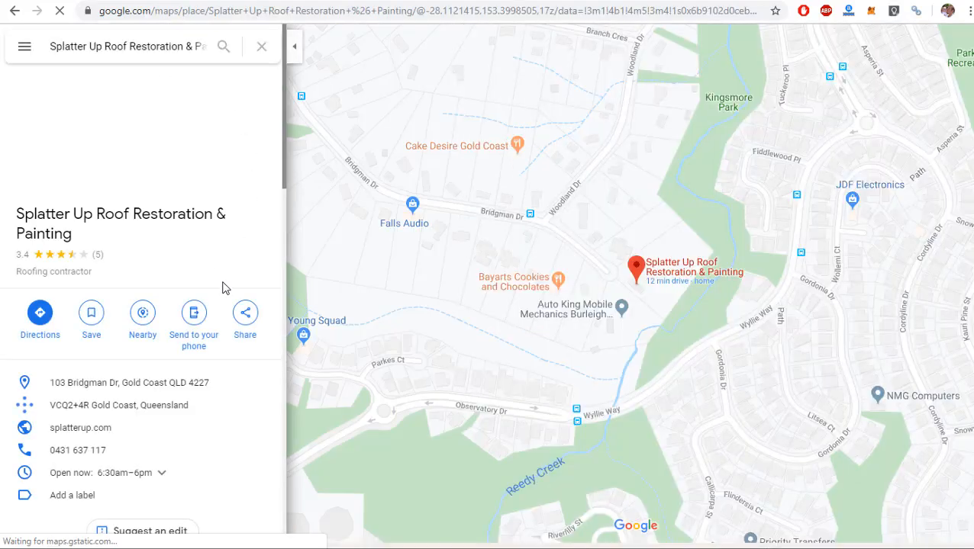
{"action": "left_click", "coordinate": [244, 311]}
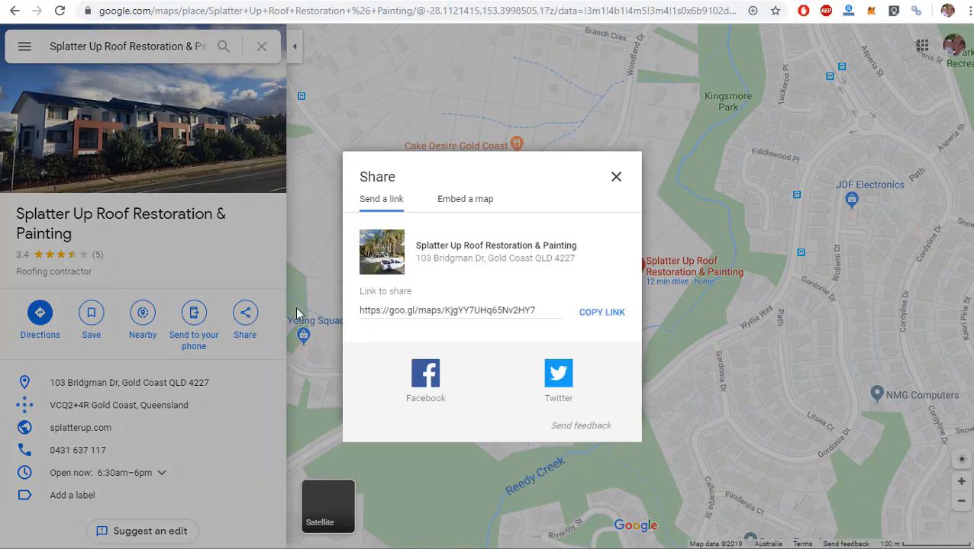
{"action": "left_click", "coordinate": [602, 311]}
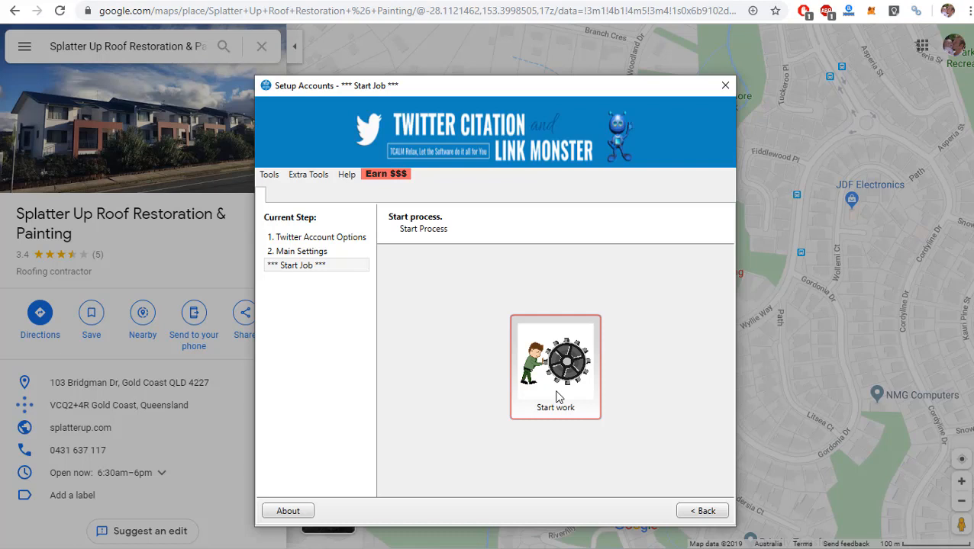
Start work so both accounts post the roof repairs gold coast citation tweets with the Maps link
{"action": "left_click", "coordinate": [555, 368]}
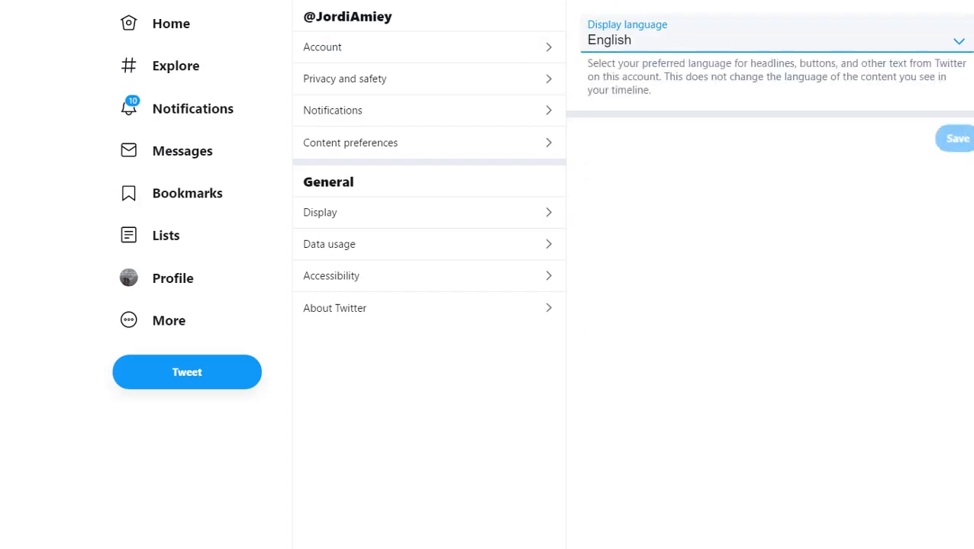
{"action": "left_click", "coordinate": [186, 373]}
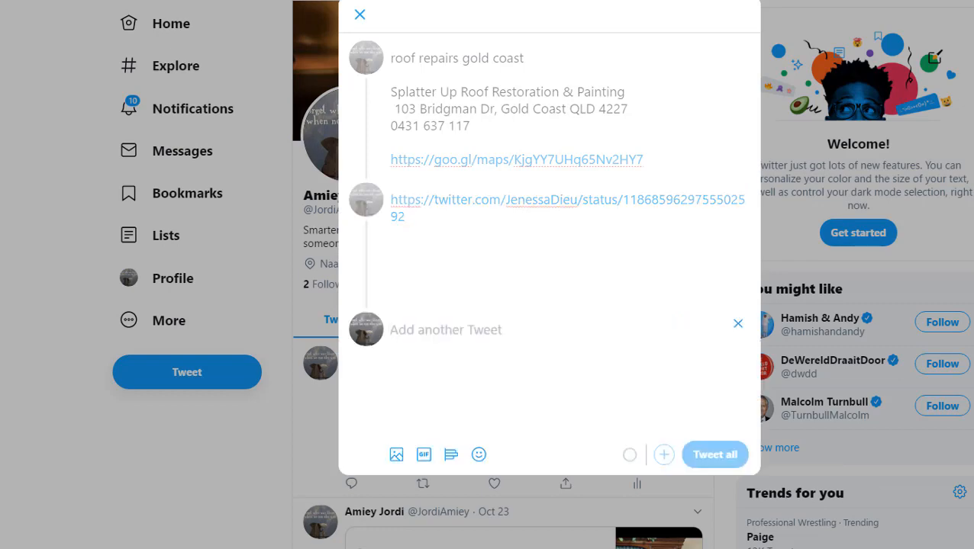
{"action": "left_click", "coordinate": [715, 455]}
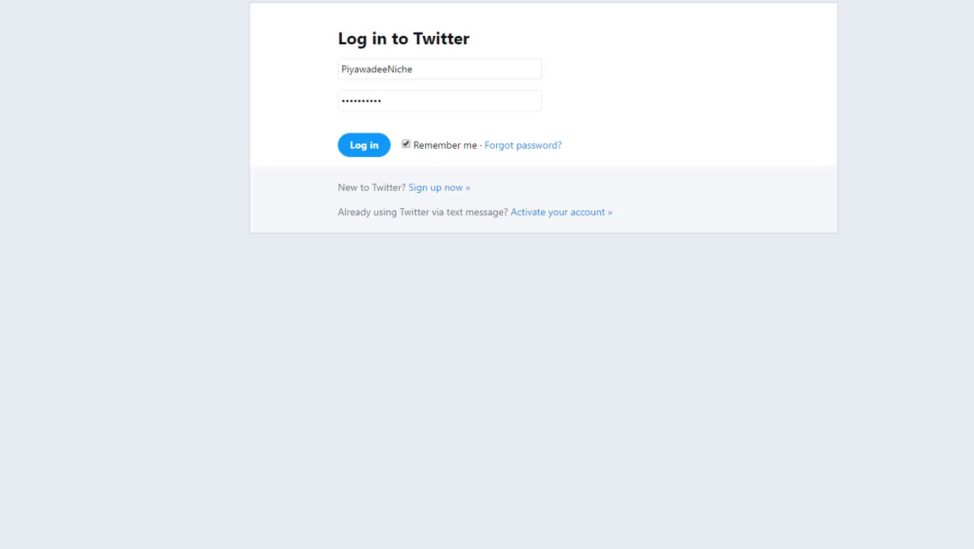
{"action": "left_click", "coordinate": [363, 145]}
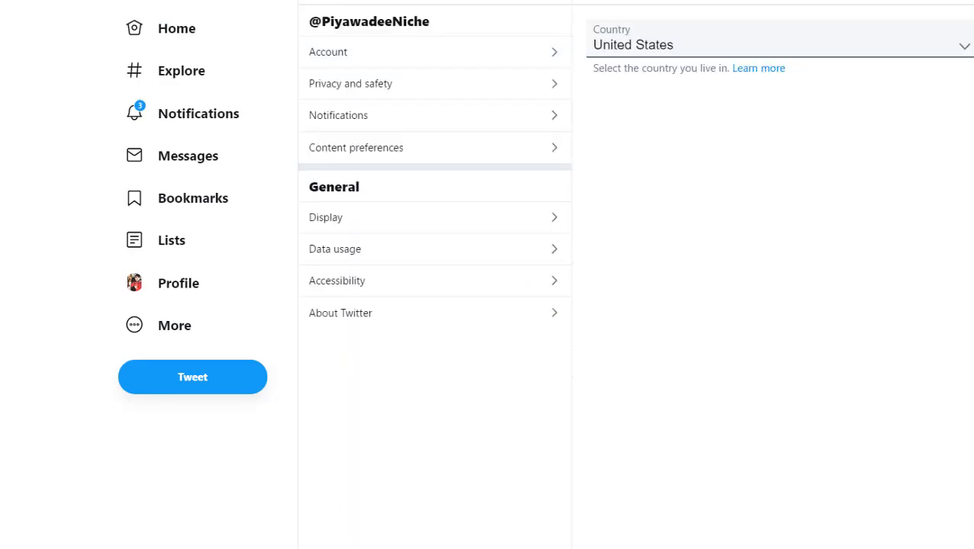
{"action": "left_click", "coordinate": [778, 43]}
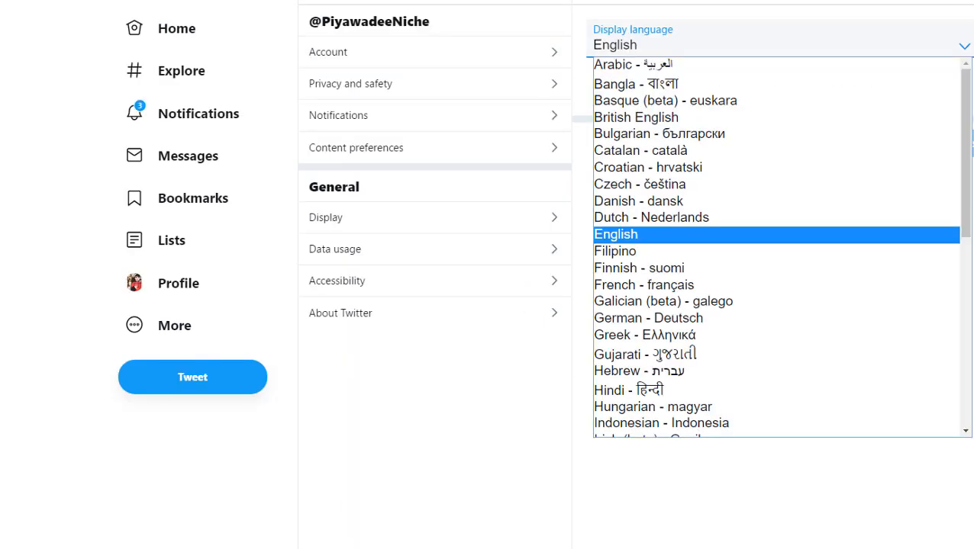
{"action": "left_click", "coordinate": [192, 377]}
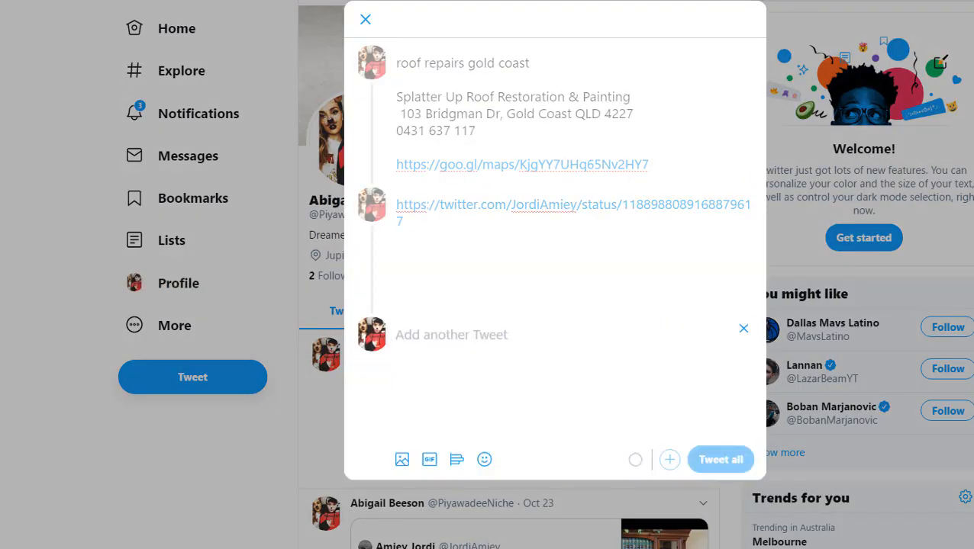
{"action": "left_click", "coordinate": [720, 459]}
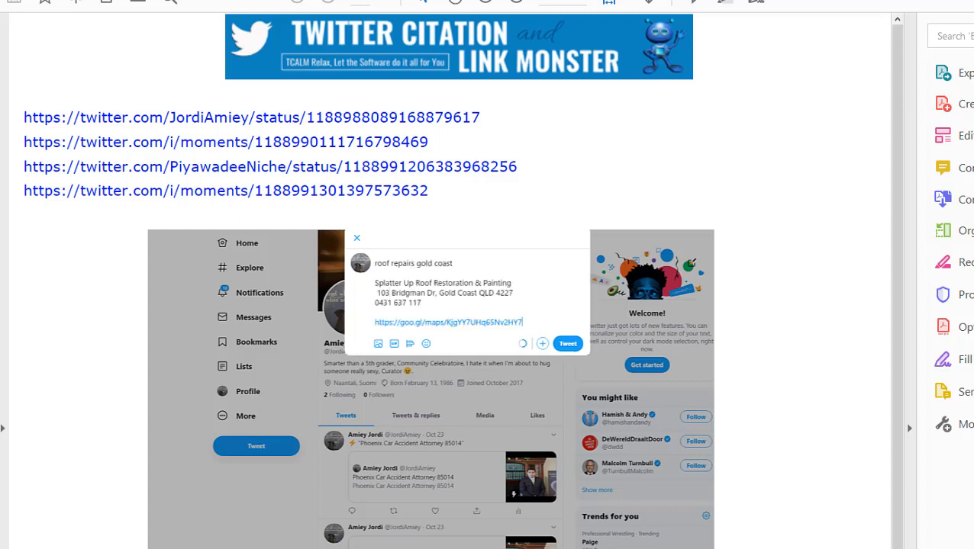
Review the guide's posted tweet and moment URLs, then bring TCALM Main Settings back to front
{"action": "left_click", "coordinate": [539, 343]}
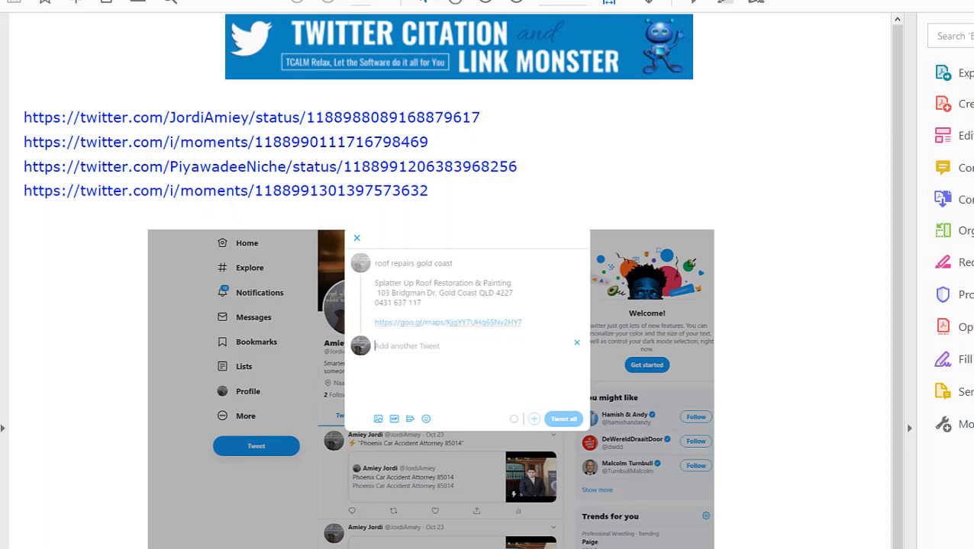
{"action": "type", "text": "https://twitter.com/i/moments/1186859724551049216"}
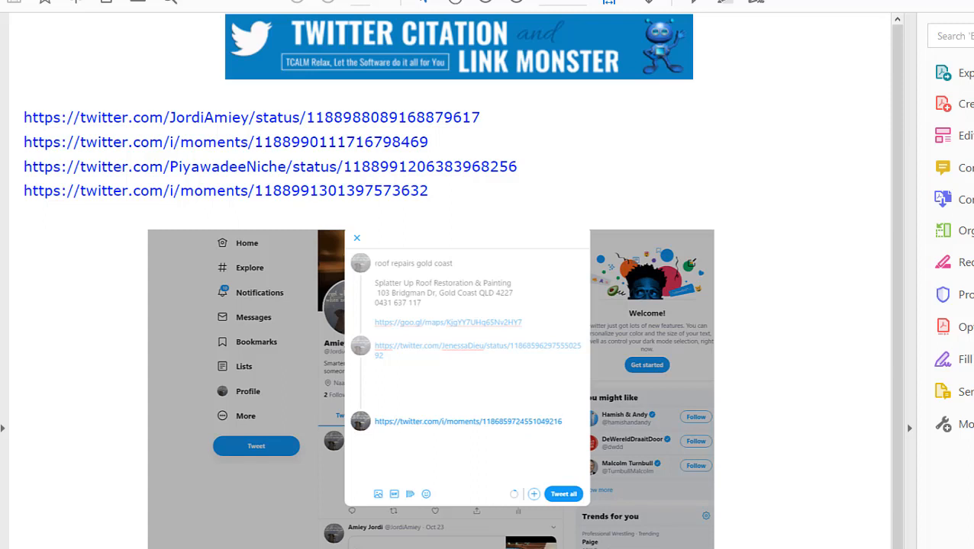
{"action": "left_click", "coordinate": [357, 238]}
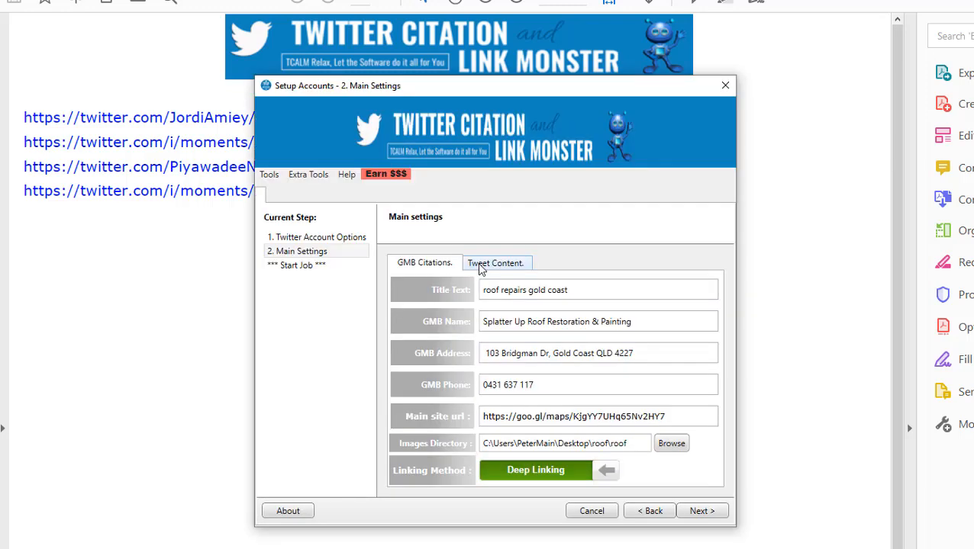
Empty the Tweet Content box of the old tweet links ready for new ones
{"action": "left_click", "coordinate": [495, 263]}
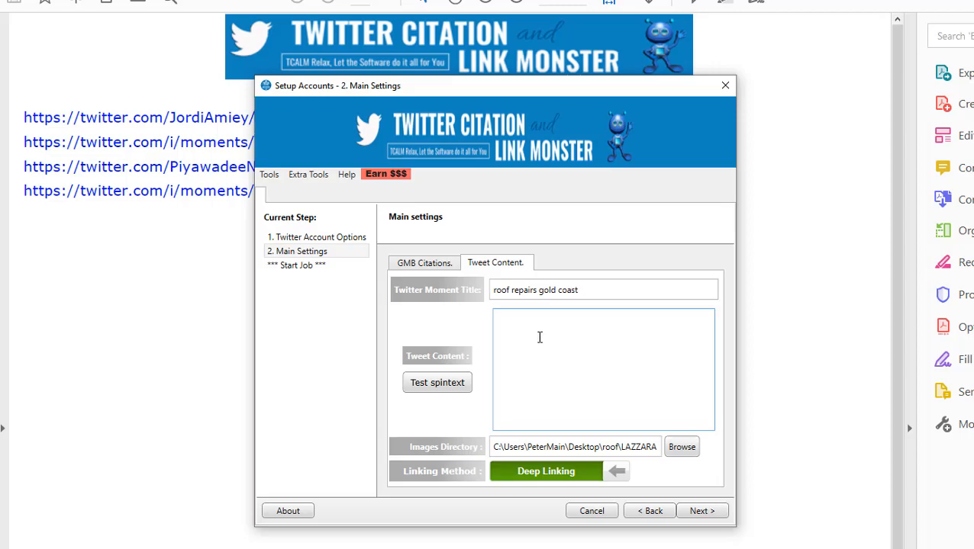
{"action": "left_click", "coordinate": [425, 263]}
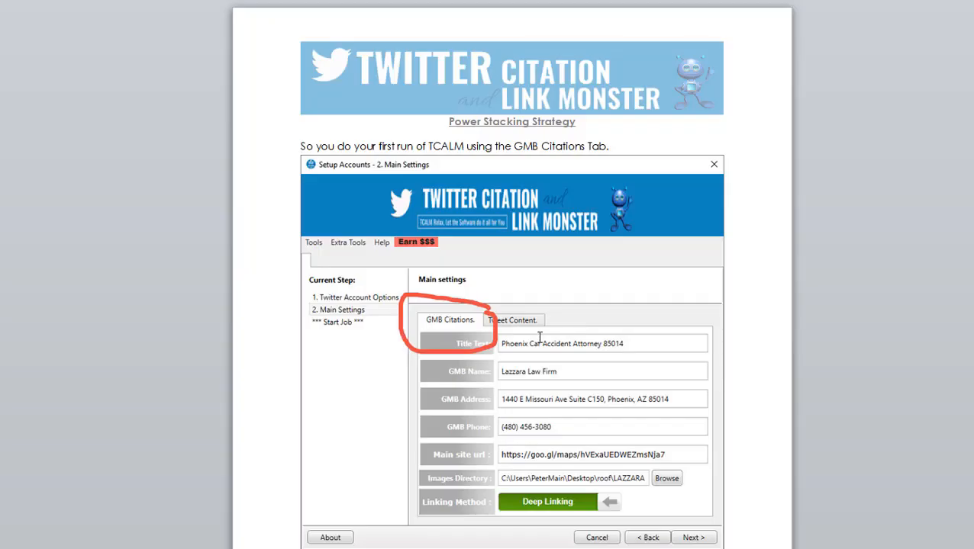
{"action": "mouse_move", "coordinate": [583, 370]}
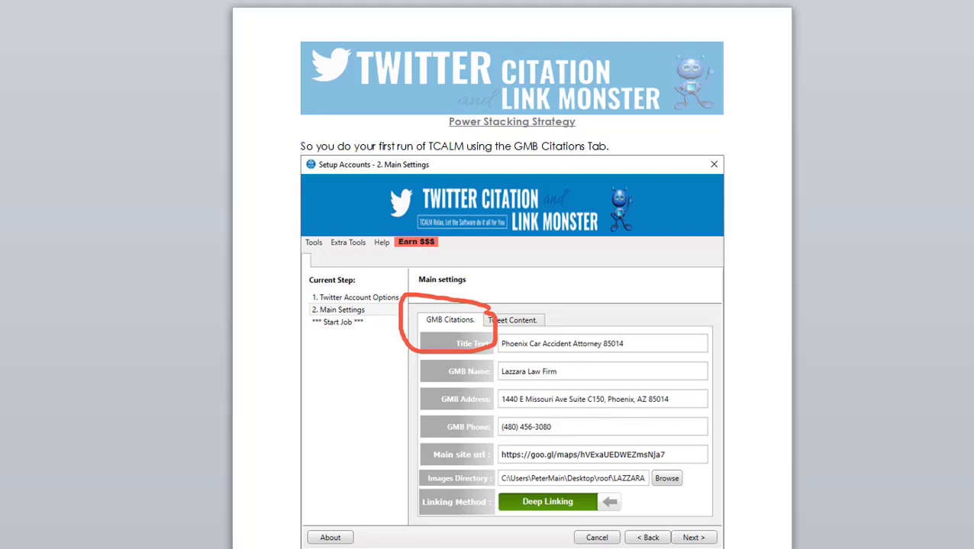
Show the Tweet Content holding the four newly posted tweet and moment links
{"action": "left_click", "coordinate": [495, 263]}
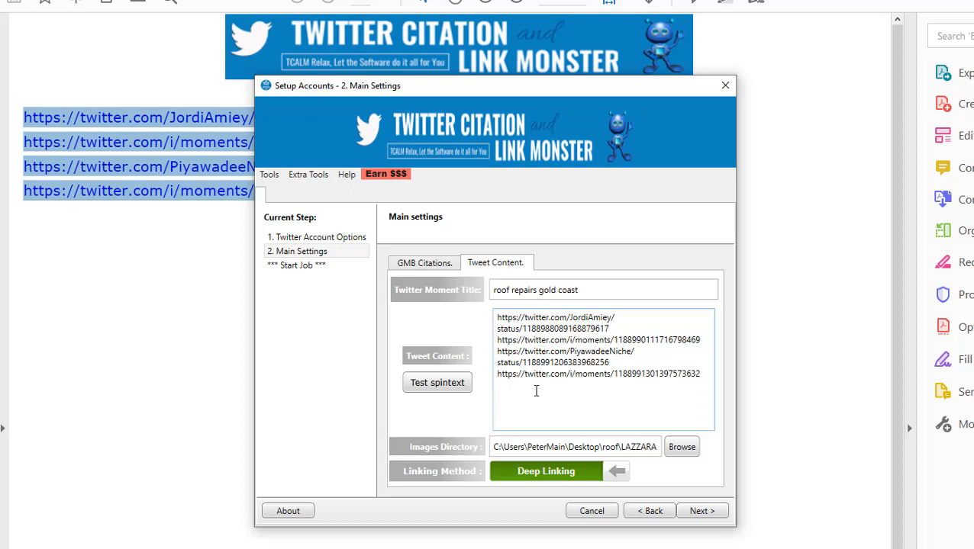
Run Test spintext so the Spin Test Form shows the four links, total 222, fully in view
{"action": "left_click", "coordinate": [436, 382]}
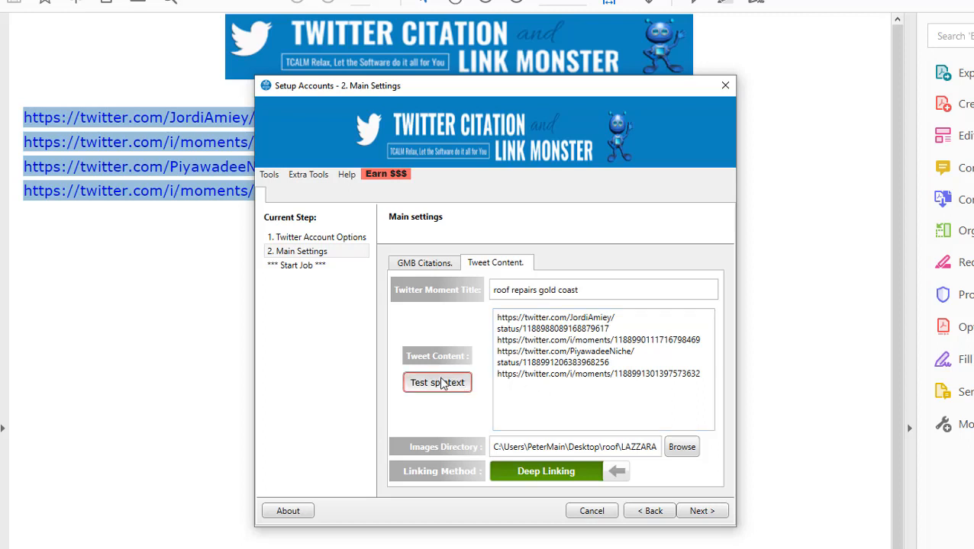
{"action": "left_click", "coordinate": [436, 382]}
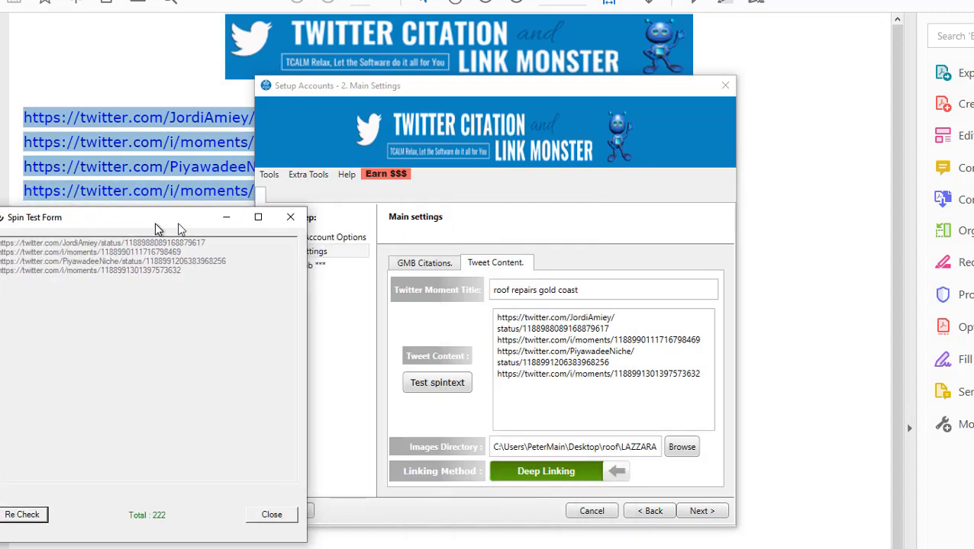
{"action": "left_click_drag", "start_coordinate": [152, 229], "coordinate": [342, 229]}
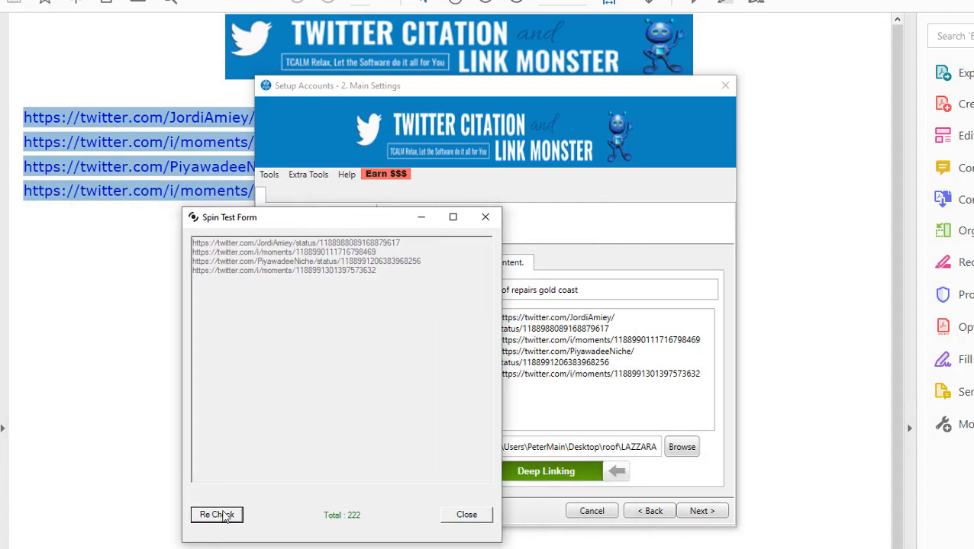
{"action": "mouse_move", "coordinate": [350, 531]}
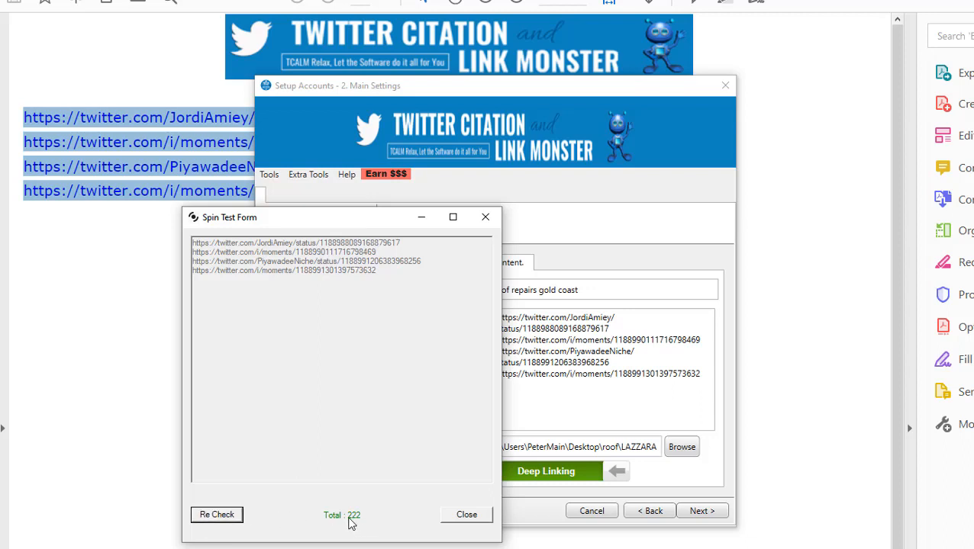
{"action": "mouse_move", "coordinate": [470, 277]}
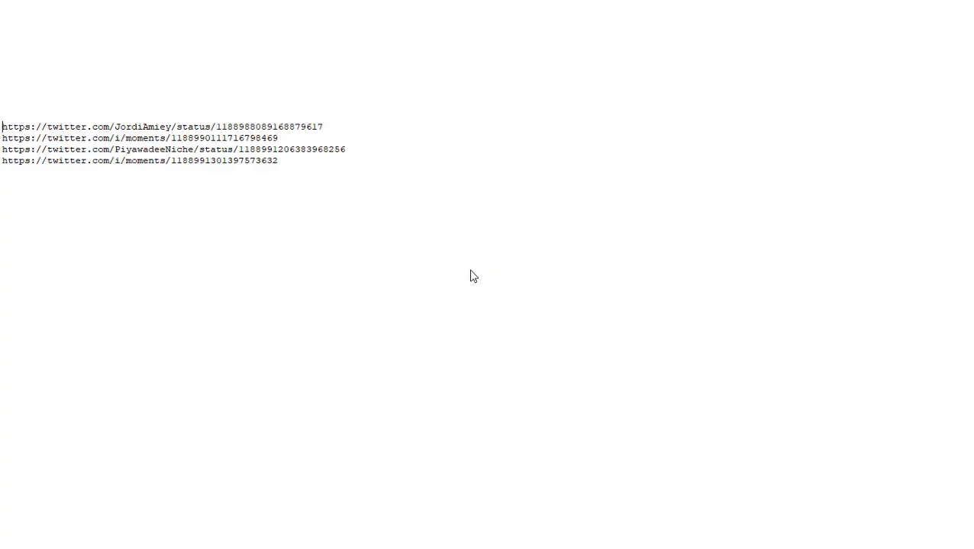
Wrap the tweet and moment links in { } with | separators to form spintax lines
{"action": "type", "text": "{"}
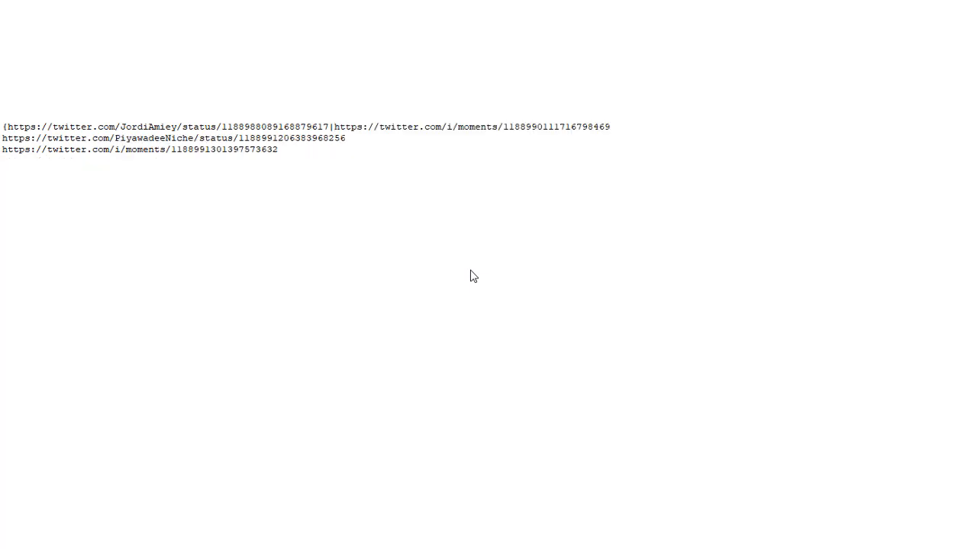
{"action": "type", "text": "}"}
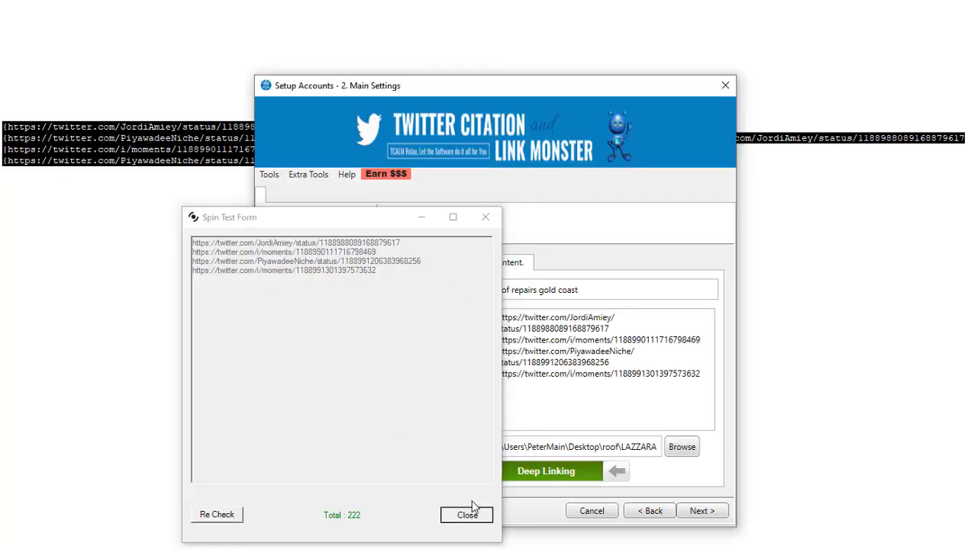
Spin-test the new spintax content and Re Check several times to get varying link combinations
{"action": "left_click", "coordinate": [467, 516]}
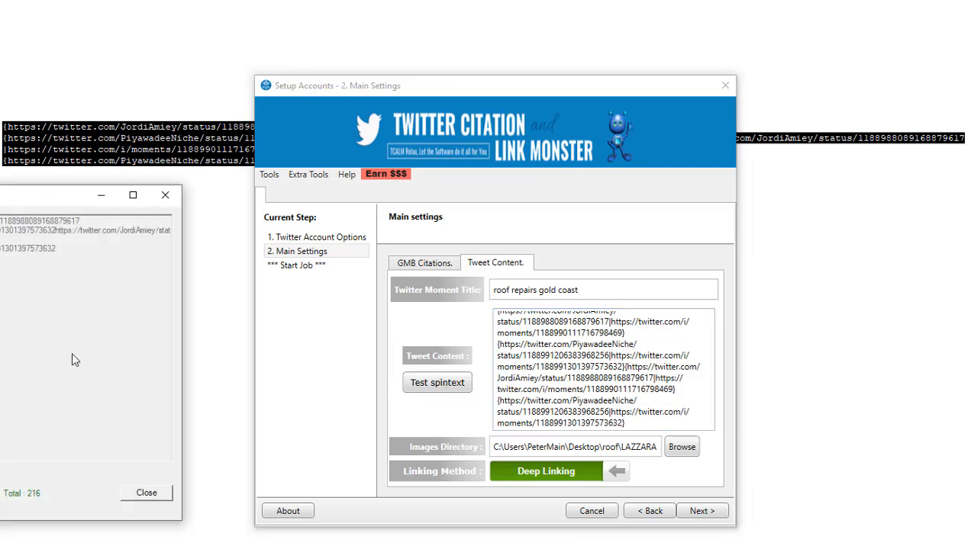
{"action": "left_click", "coordinate": [437, 381]}
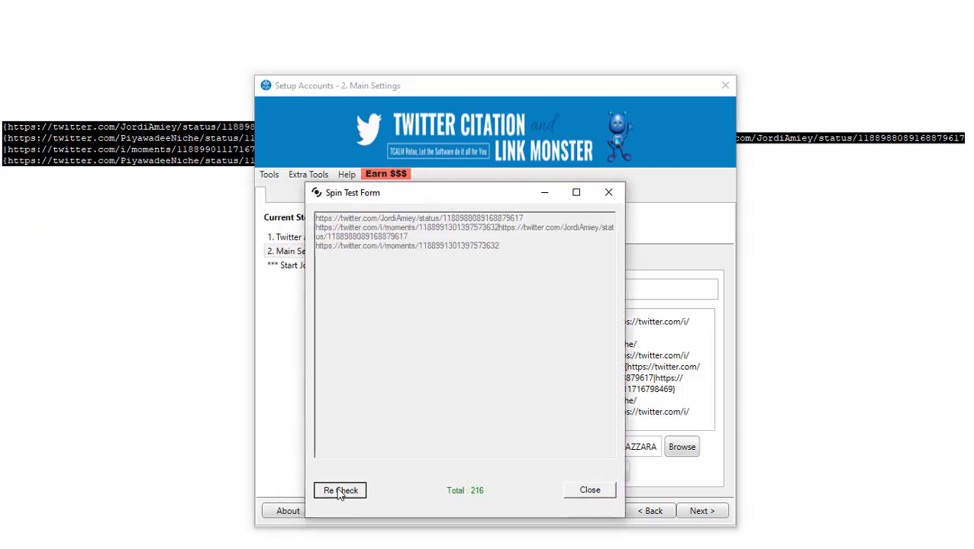
{"action": "left_click", "coordinate": [339, 491]}
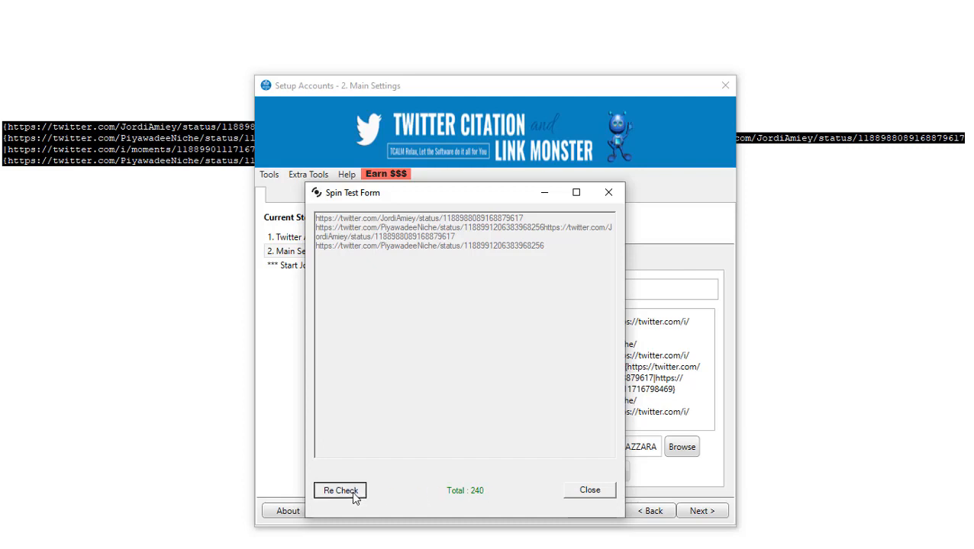
{"action": "left_click", "coordinate": [348, 492]}
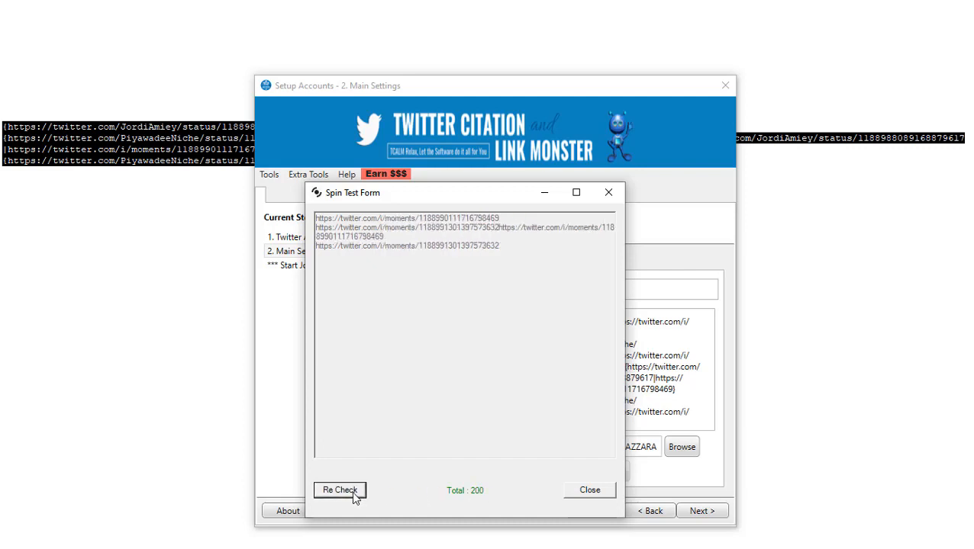
{"action": "left_click", "coordinate": [343, 492]}
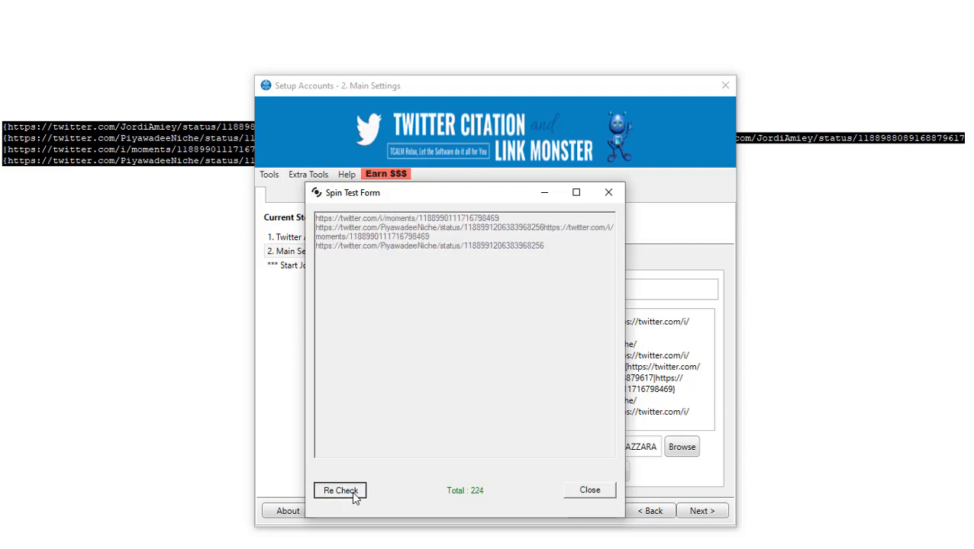
{"action": "left_click", "coordinate": [348, 492]}
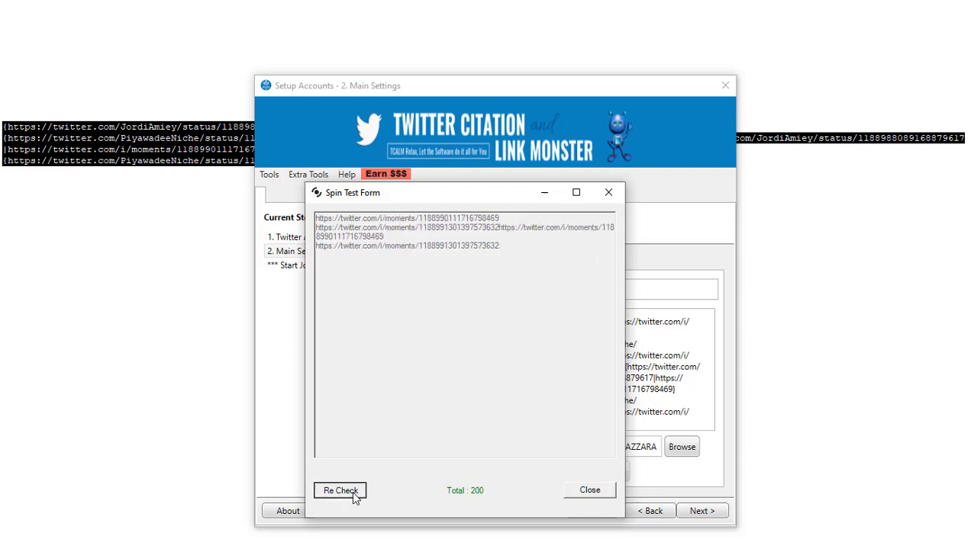
{"action": "left_click", "coordinate": [589, 490]}
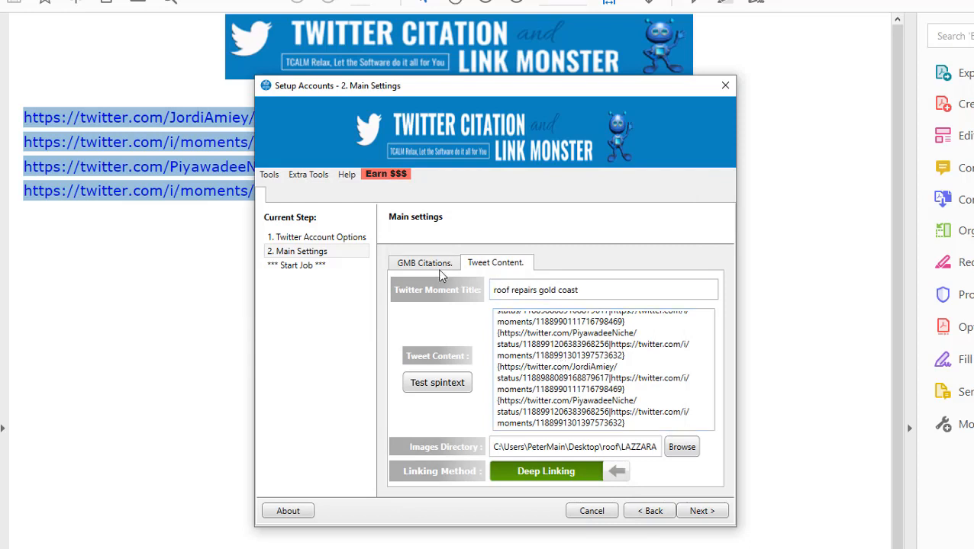
Review the GMB Citations business details after closing the spin test
{"action": "left_click", "coordinate": [423, 263]}
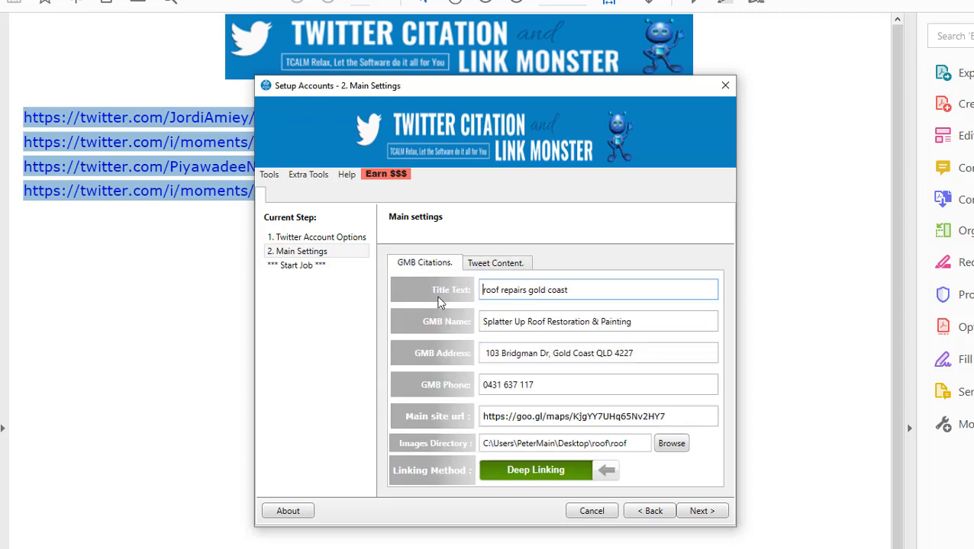
{"action": "left_click", "coordinate": [496, 262]}
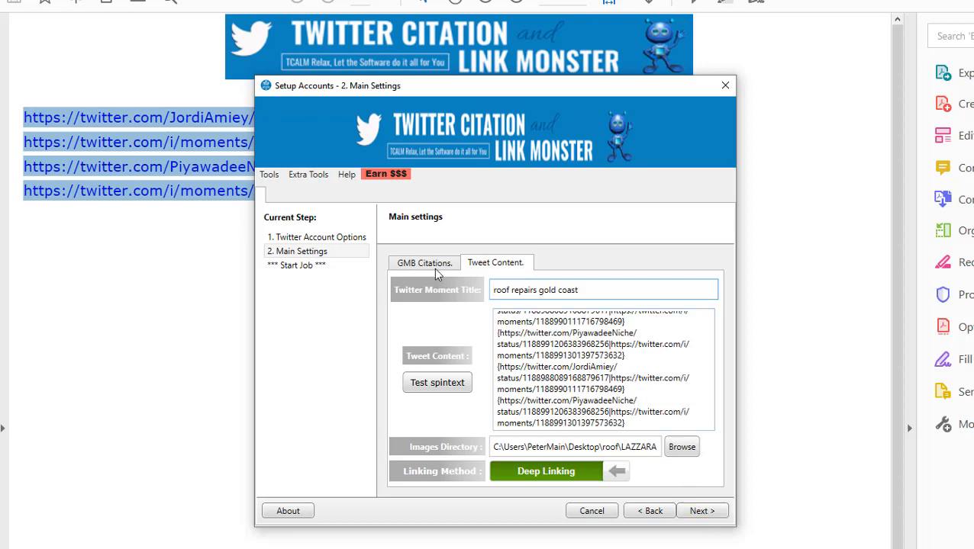
{"action": "left_click", "coordinate": [424, 263]}
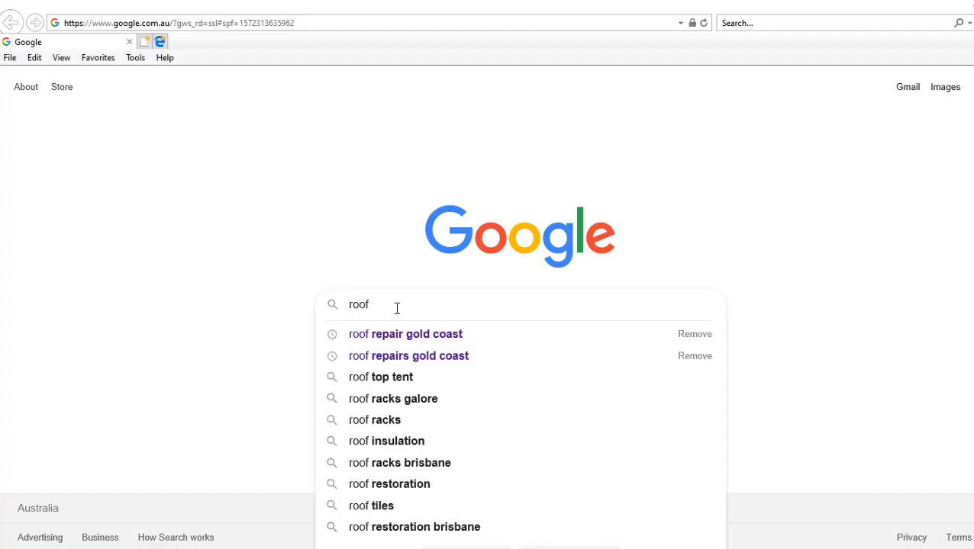
Search 'roof repairs gold coast' and find Splatter Up Roof Restoration & Painting first in the 3-pack
{"action": "left_click", "coordinate": [409, 355]}
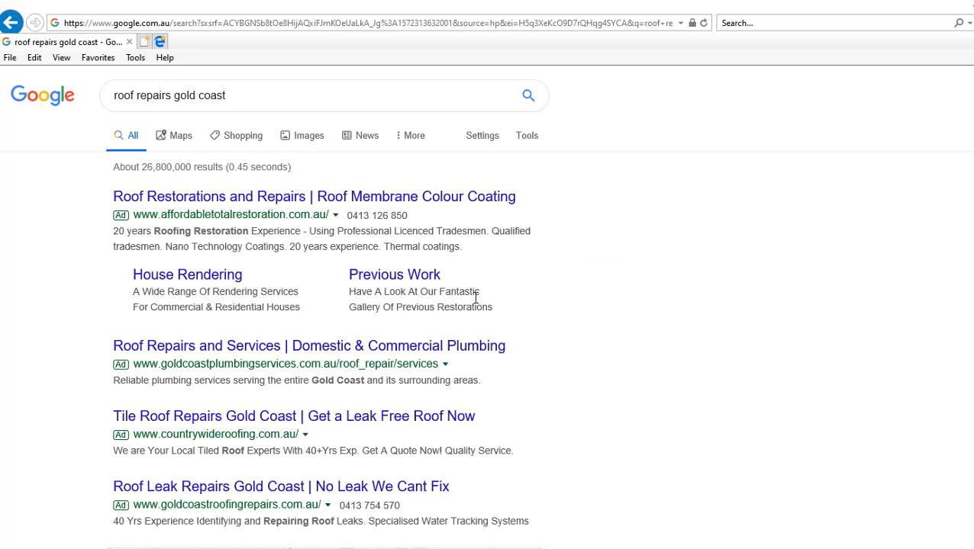
{"action": "scroll", "scroll_direction": "down", "scroll_amount": 3}
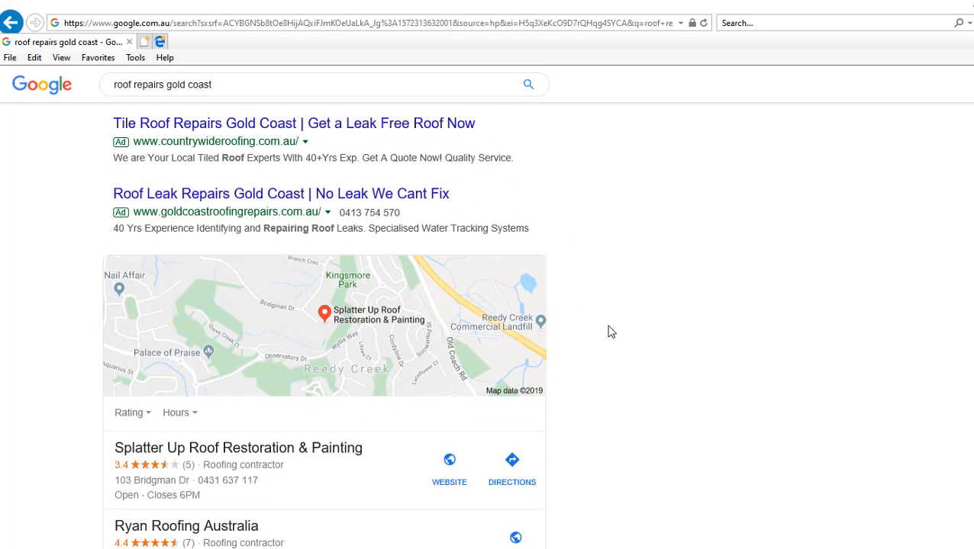
{"action": "scroll", "scroll_direction": "down", "scroll_amount": 3}
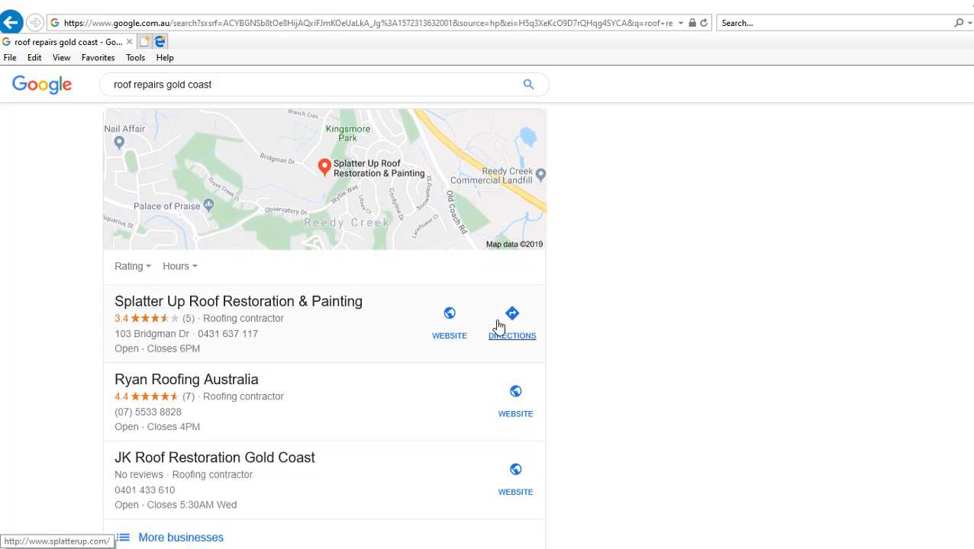
{"action": "scroll", "scroll_direction": "down", "scroll_amount": 3}
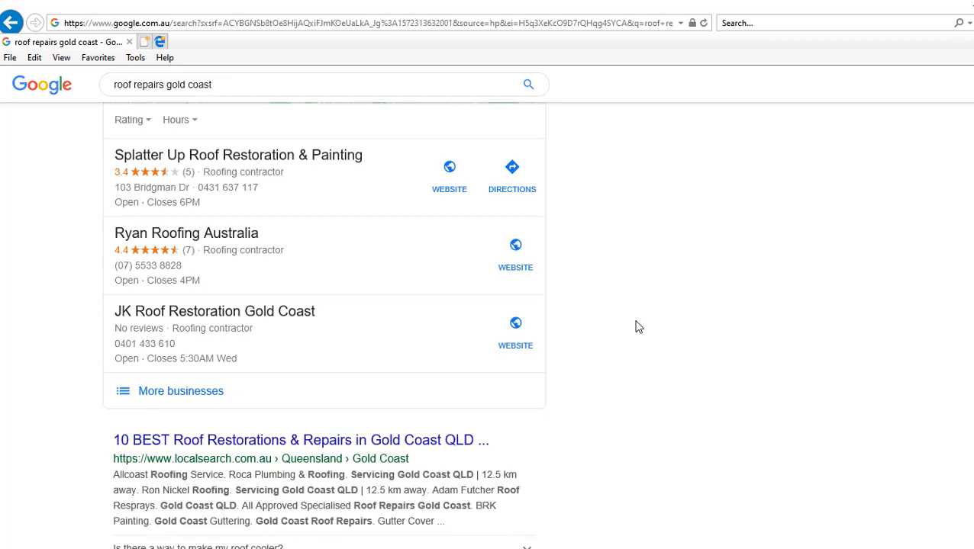
{"action": "scroll", "scroll_direction": "down", "scroll_amount": 3}
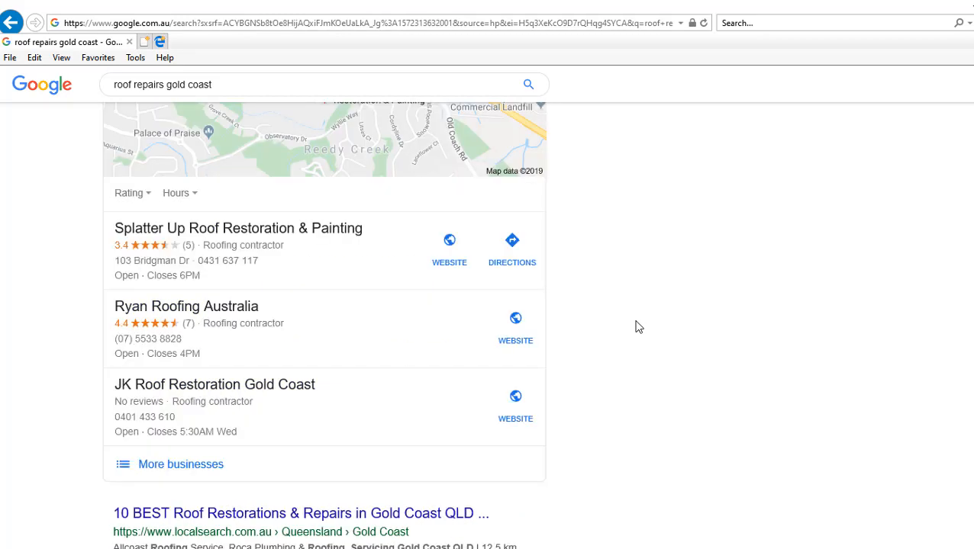
{"action": "mouse_move", "coordinate": [635, 322]}
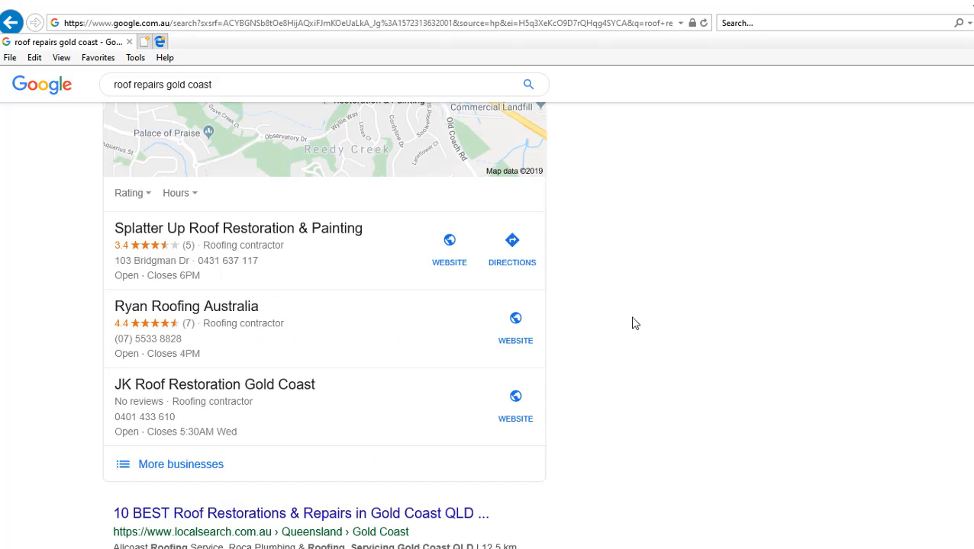